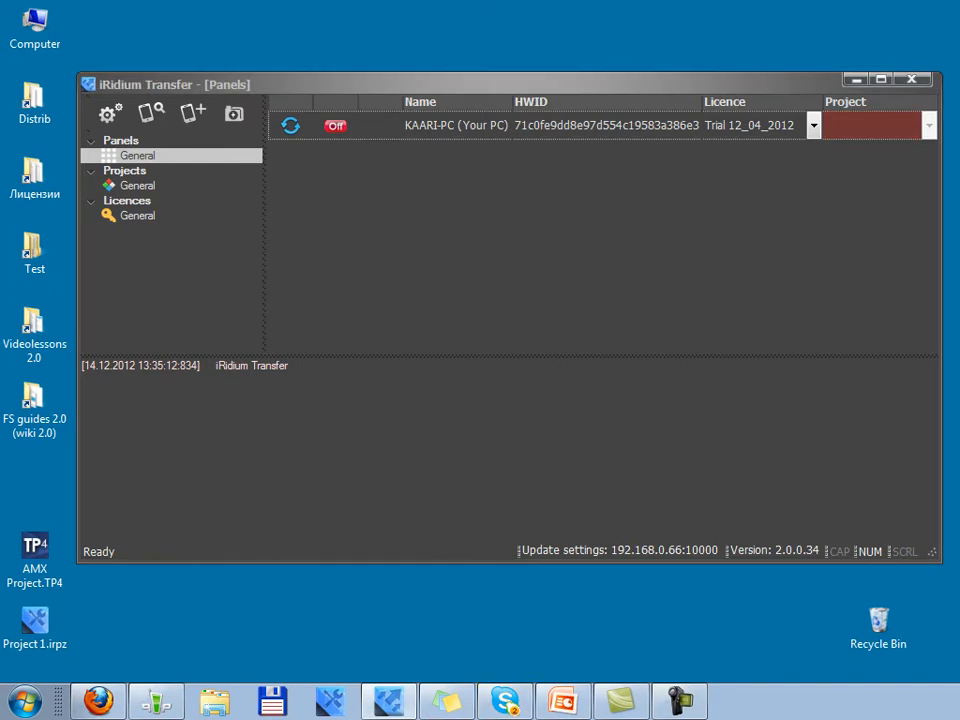
mouse_move(717, 284)
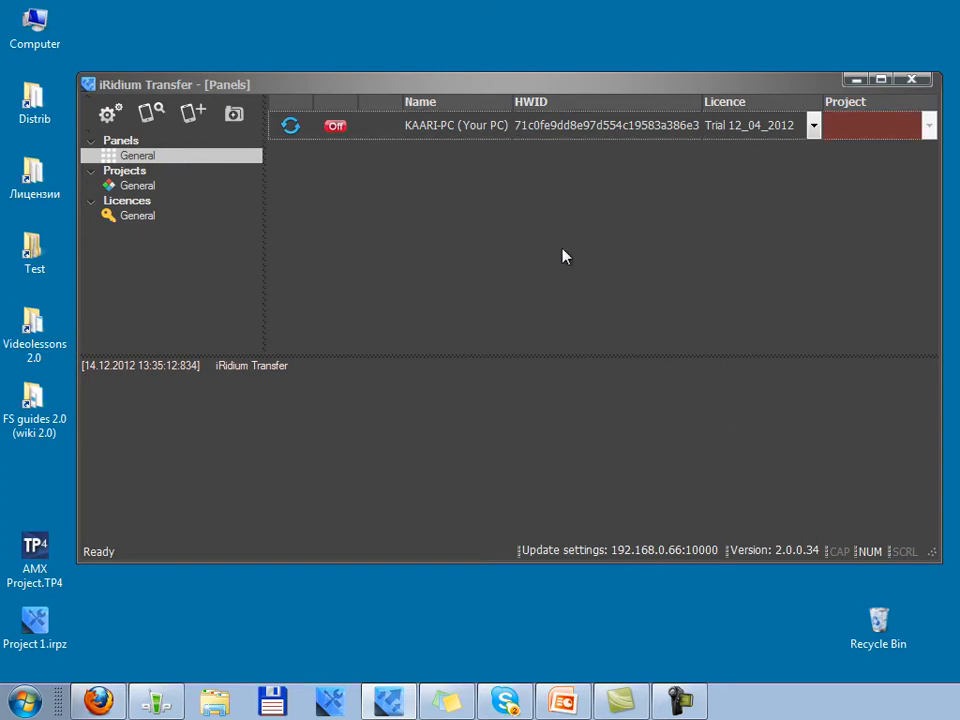
Step: Review the project and licence lists, then return to the panel list with the PC panel
click(137, 185)
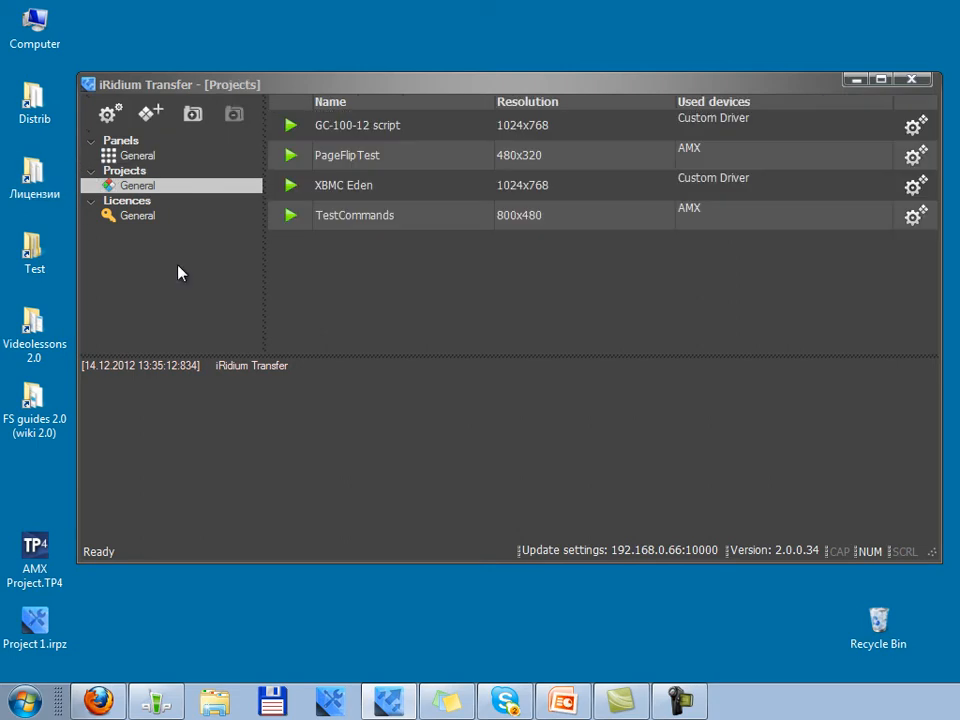
click(137, 216)
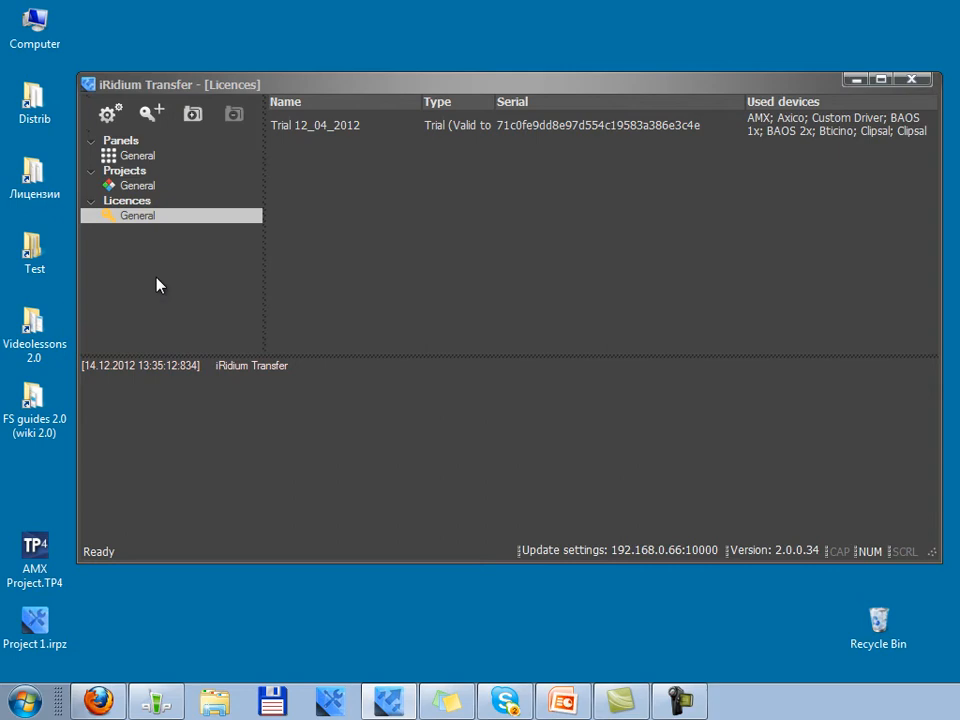
click(137, 155)
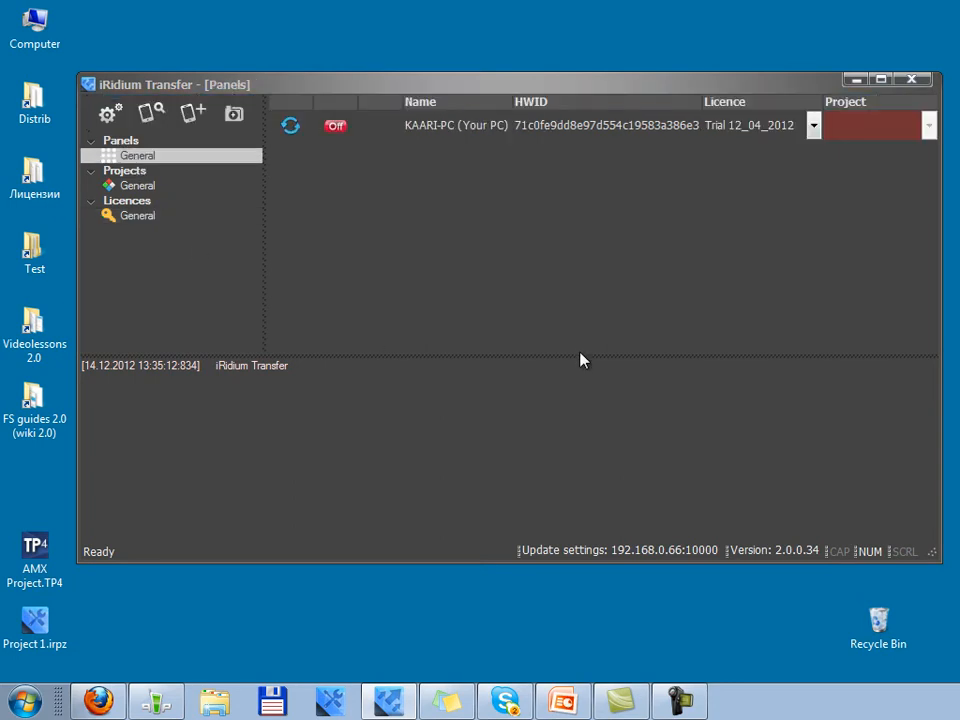
mouse_move(572, 306)
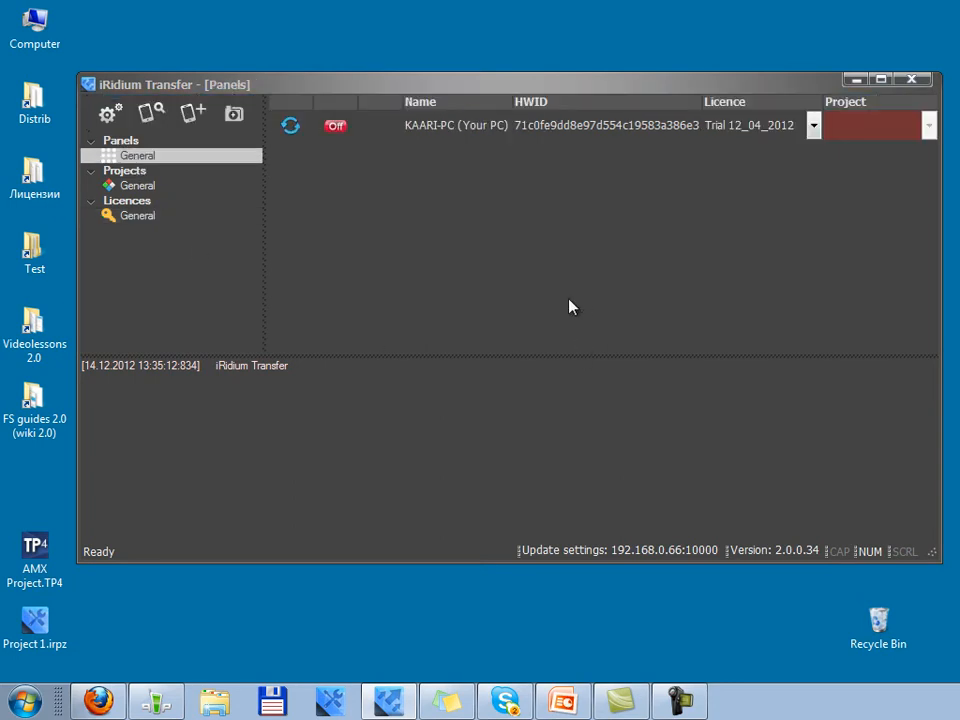
mouse_move(640, 325)
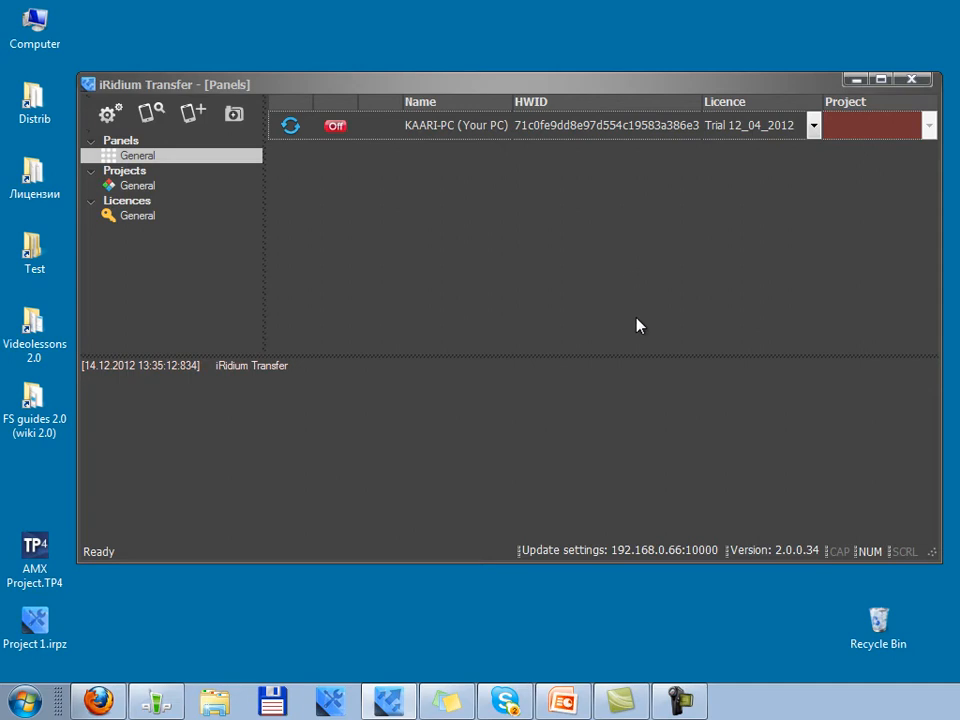
mouse_move(649, 297)
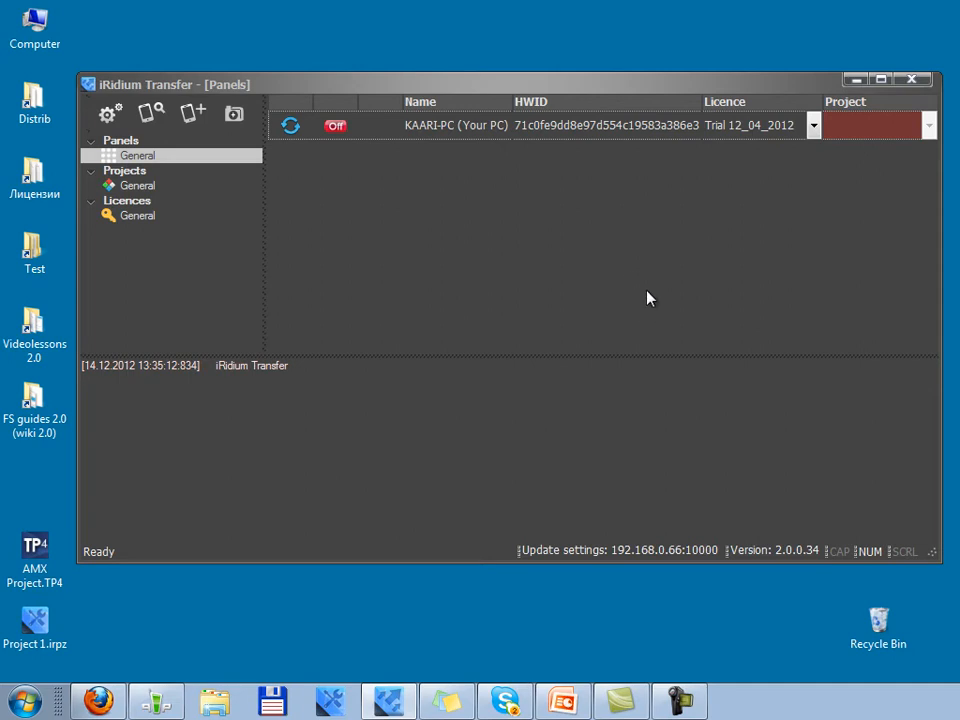
mouse_move(497, 149)
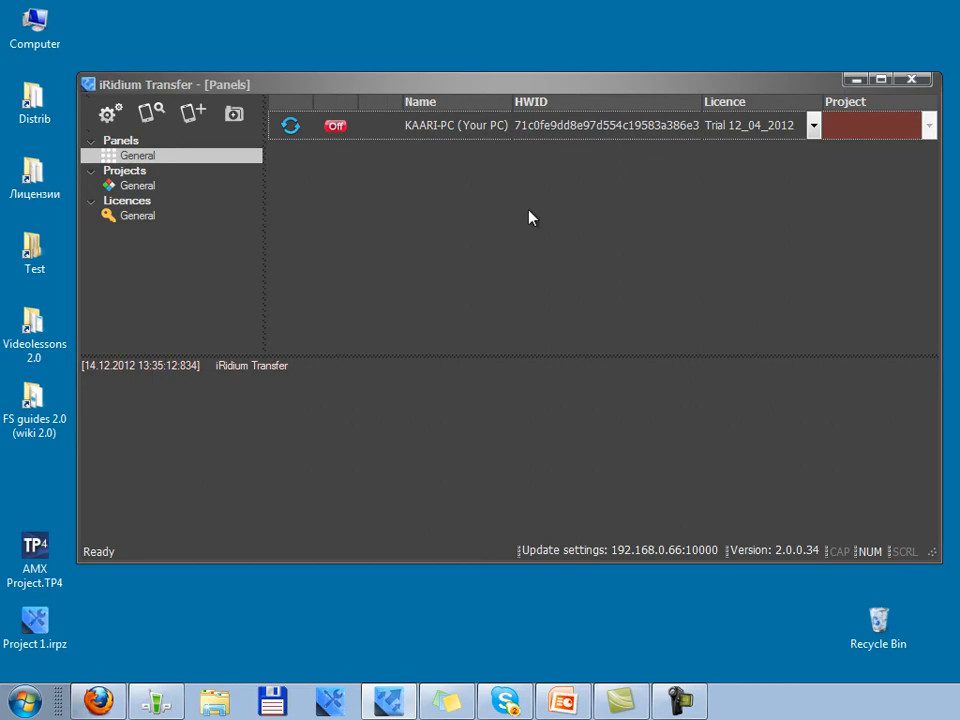
mouse_move(575, 137)
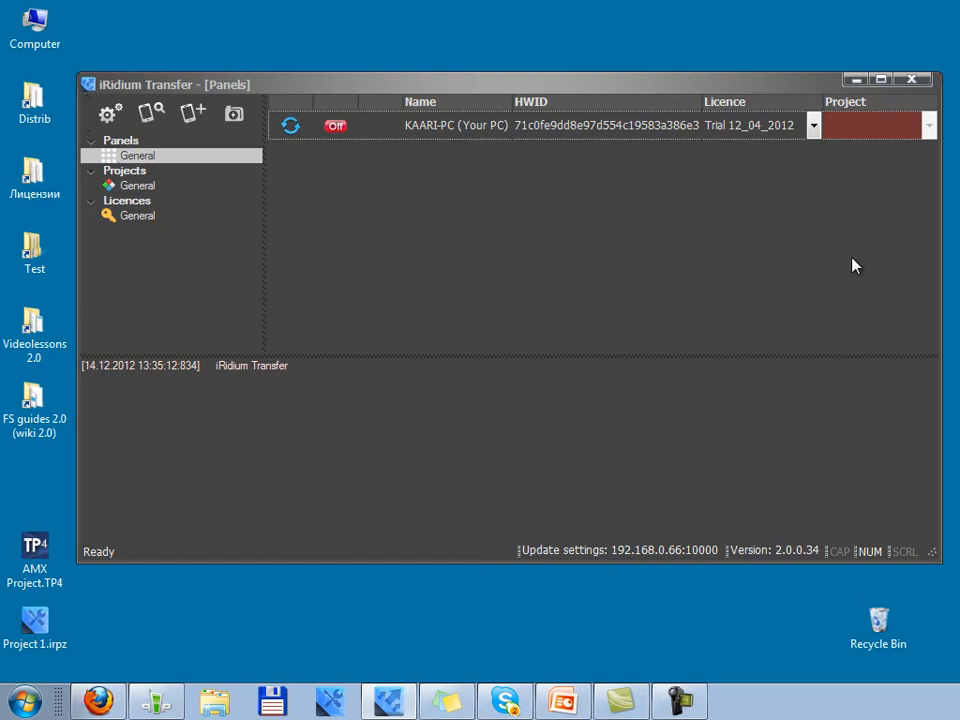
mouse_move(870, 128)
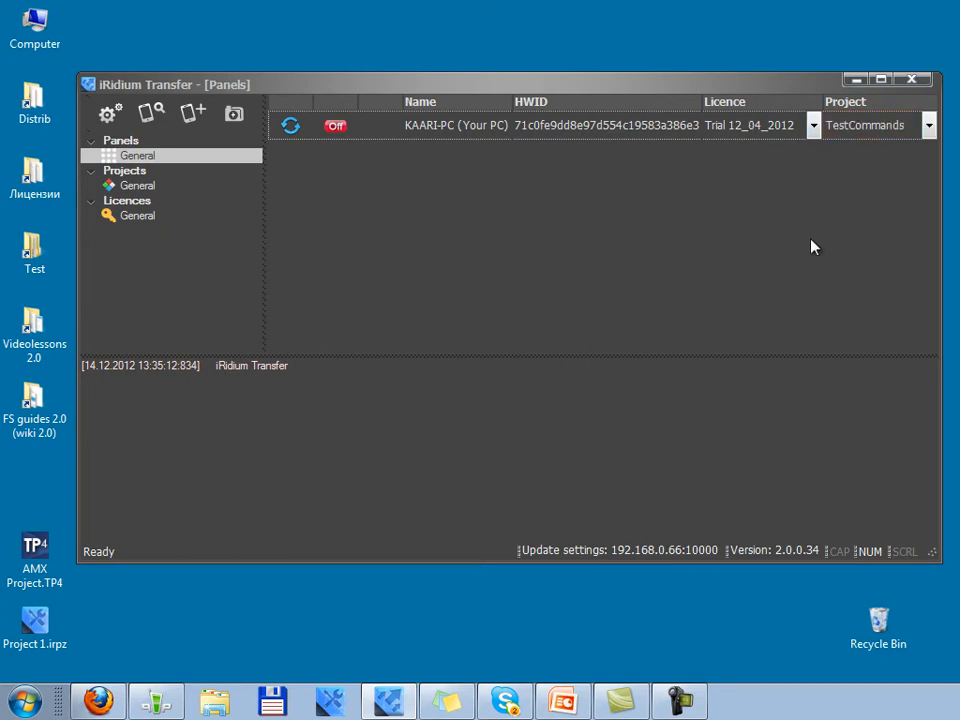
mouse_move(903, 156)
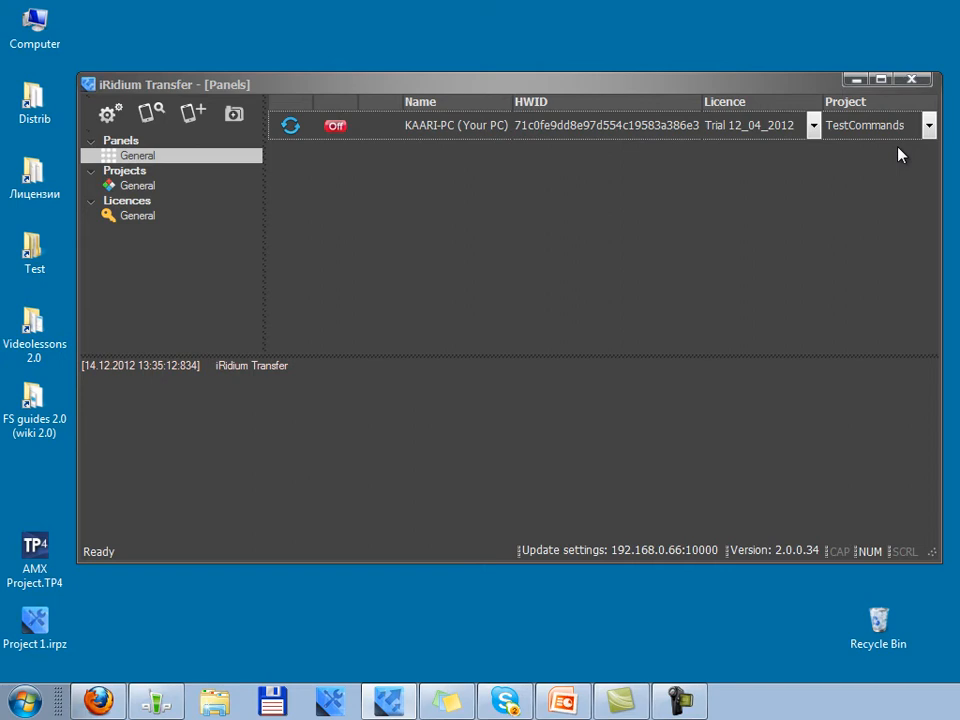
mouse_move(263, 233)
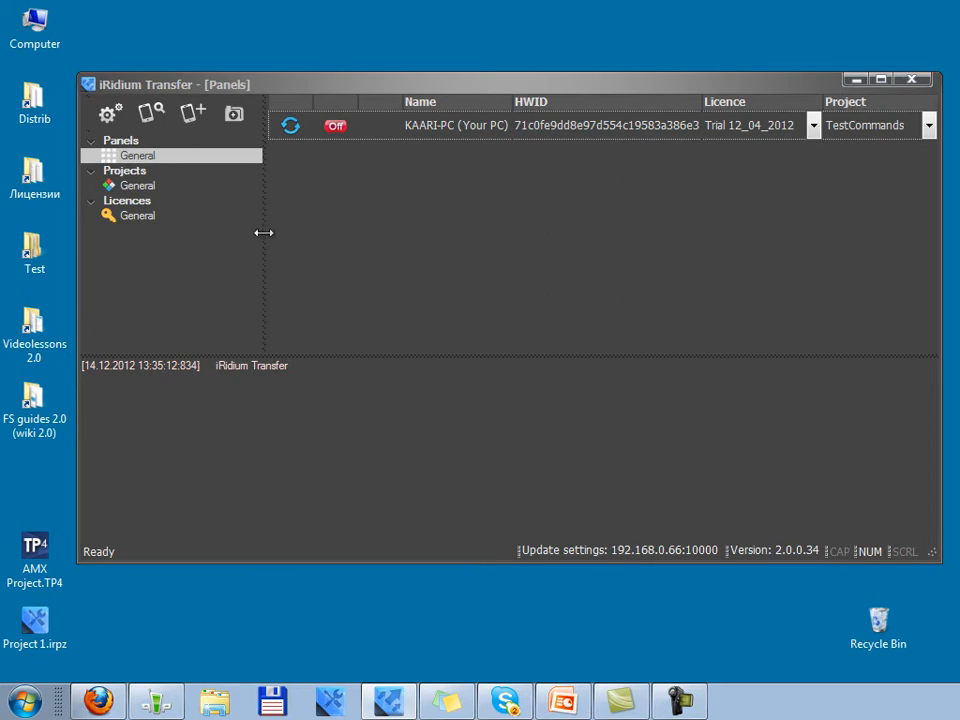
mouse_move(151, 113)
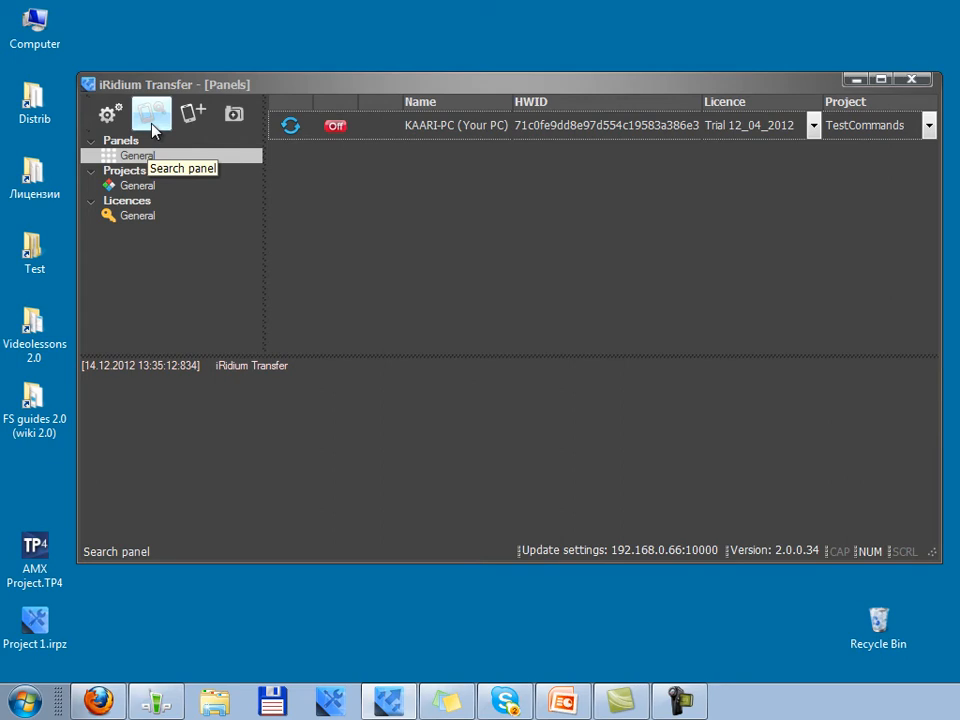
Step: Search the network for panels so Kaaris-iPhone is listed online
click(151, 113)
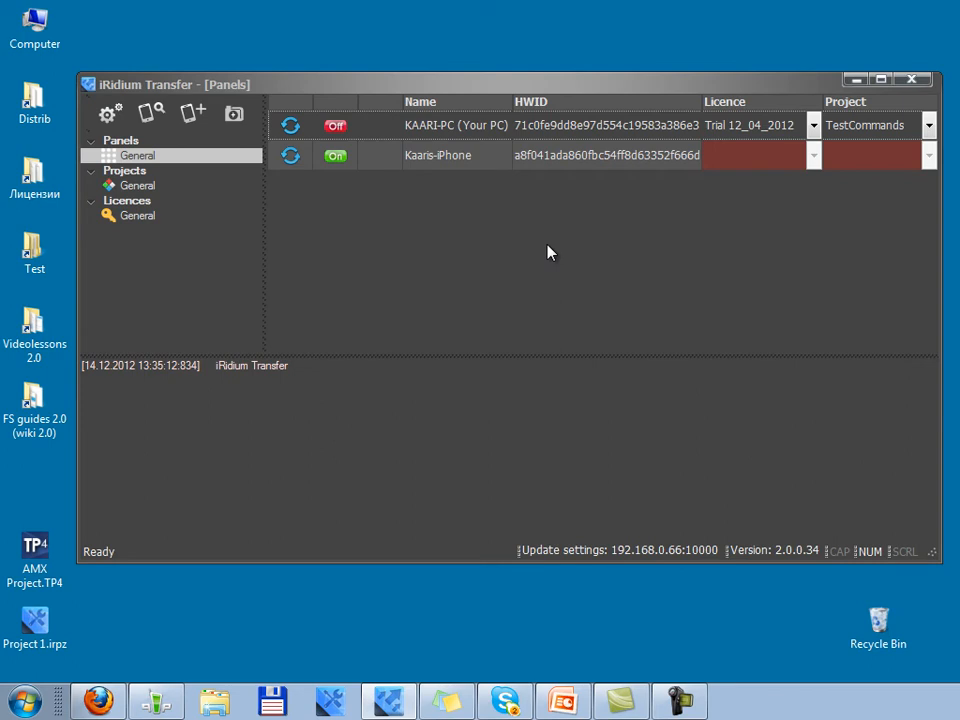
mouse_move(543, 240)
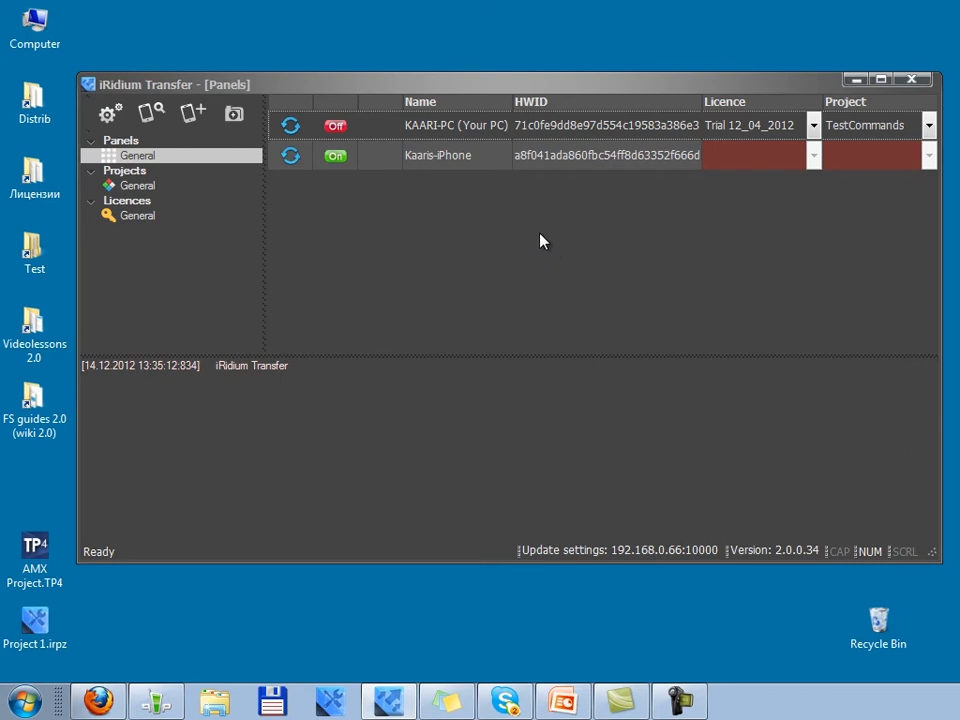
mouse_move(488, 192)
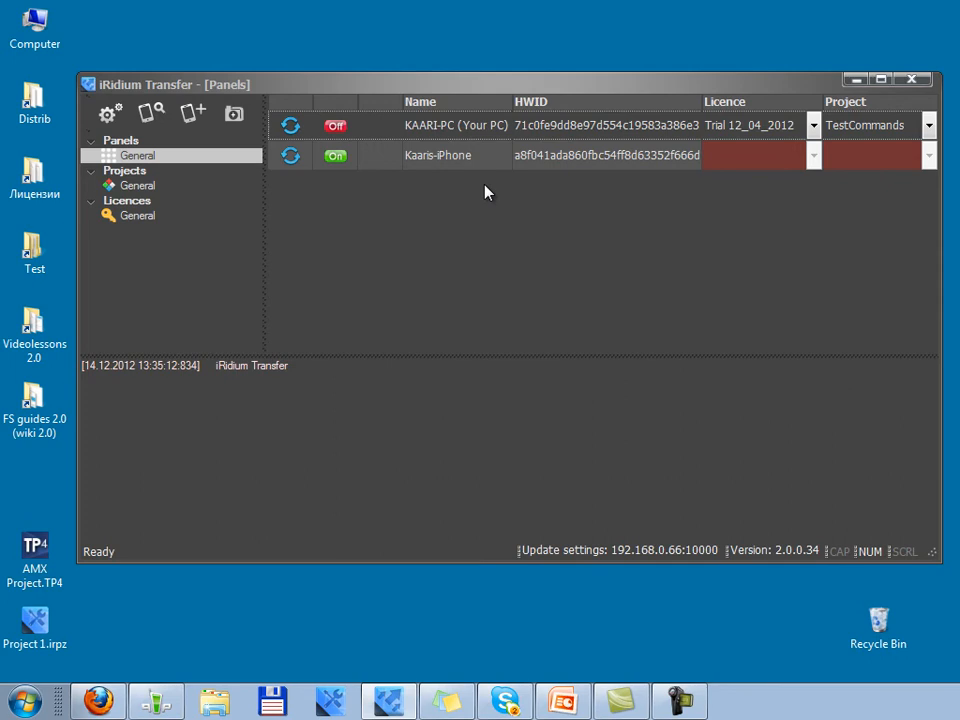
mouse_move(728, 197)
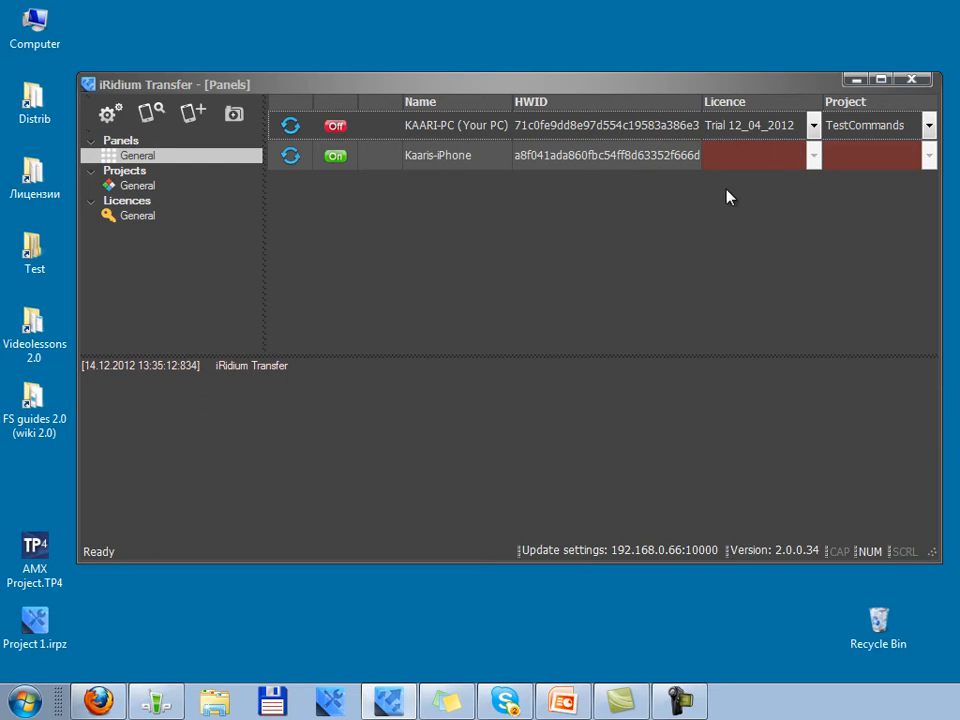
mouse_move(903, 183)
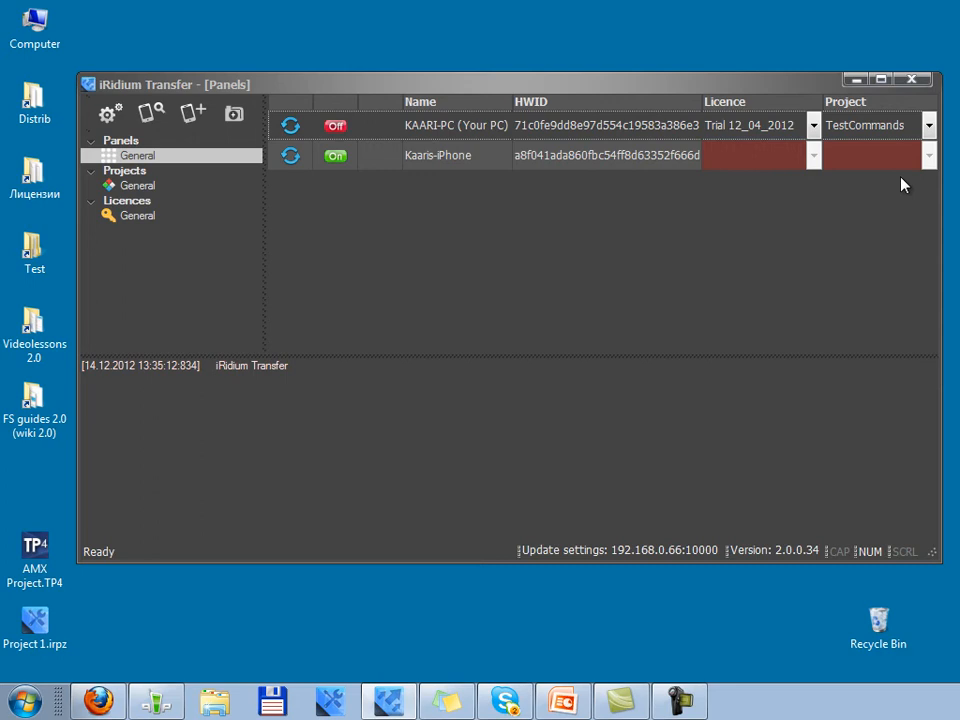
mouse_move(755, 268)
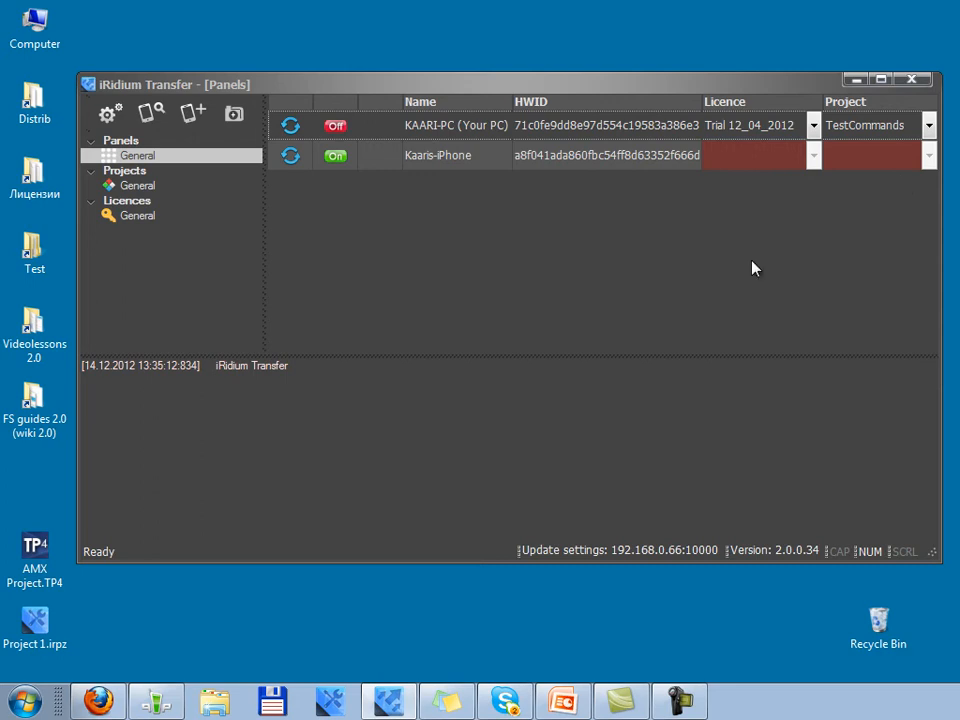
mouse_move(550, 257)
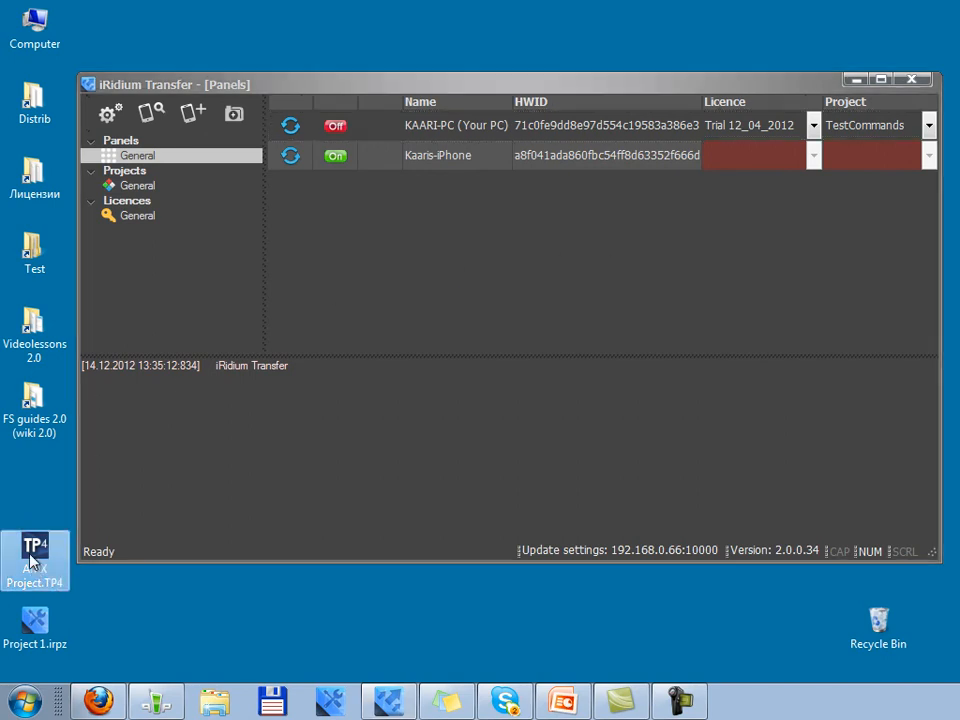
Step: Add 'AMX Project' from AMX Project.TP4, with sound off and proportional iOS/Android scaling
click(124, 170)
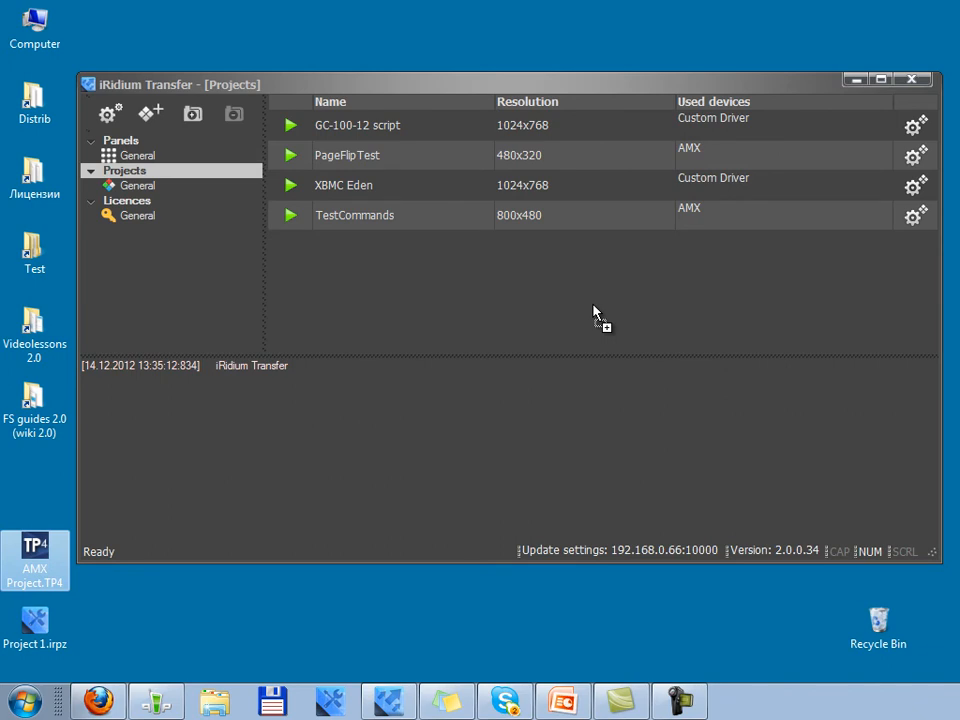
click(150, 113)
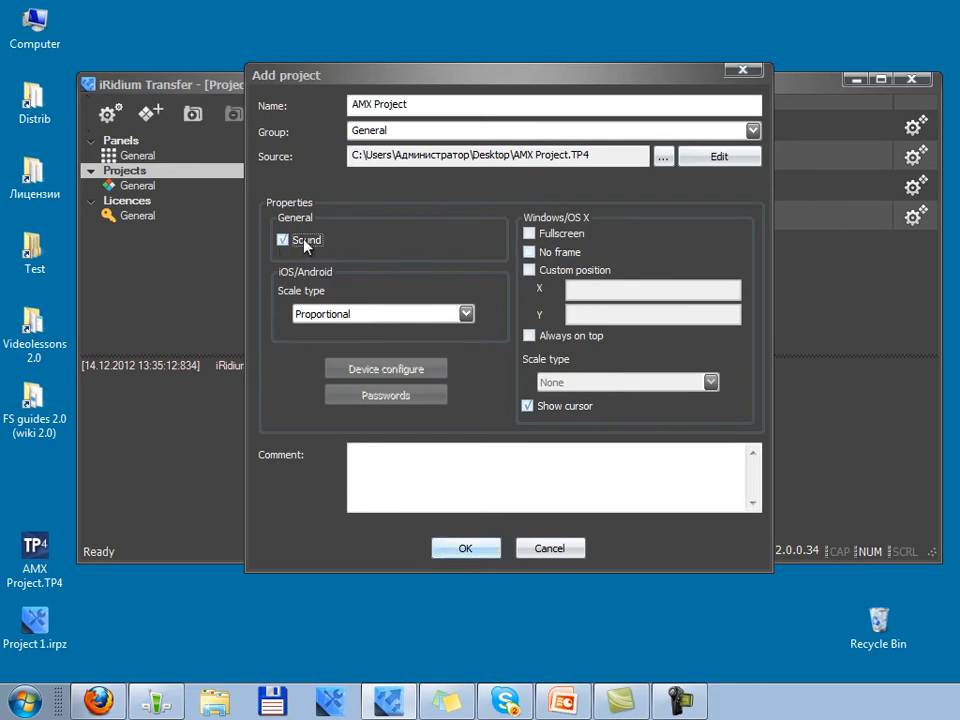
click(283, 239)
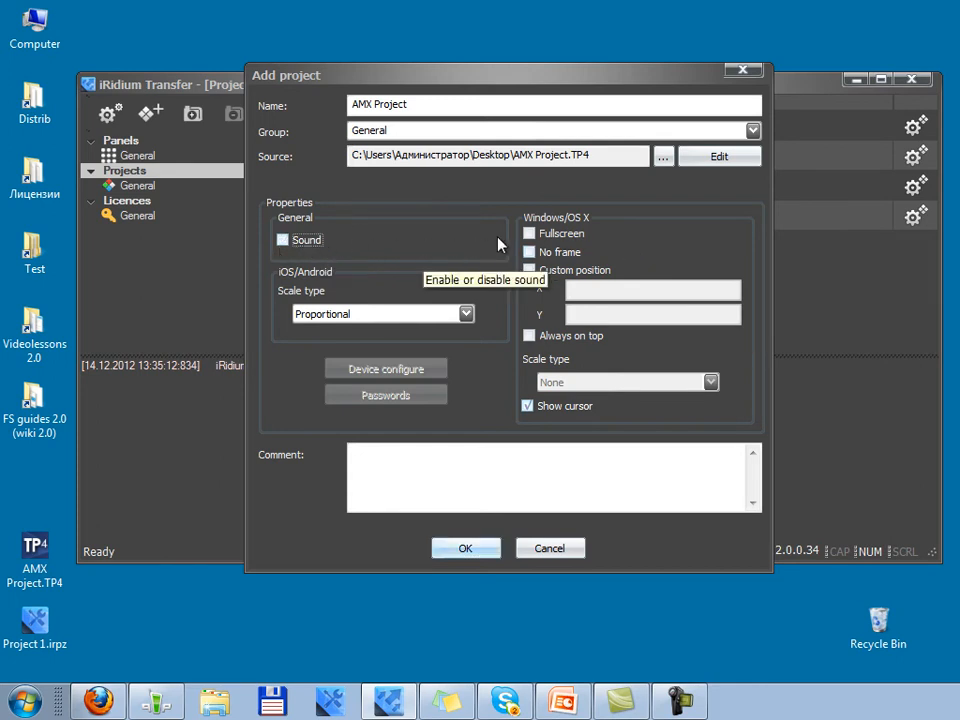
click(465, 313)
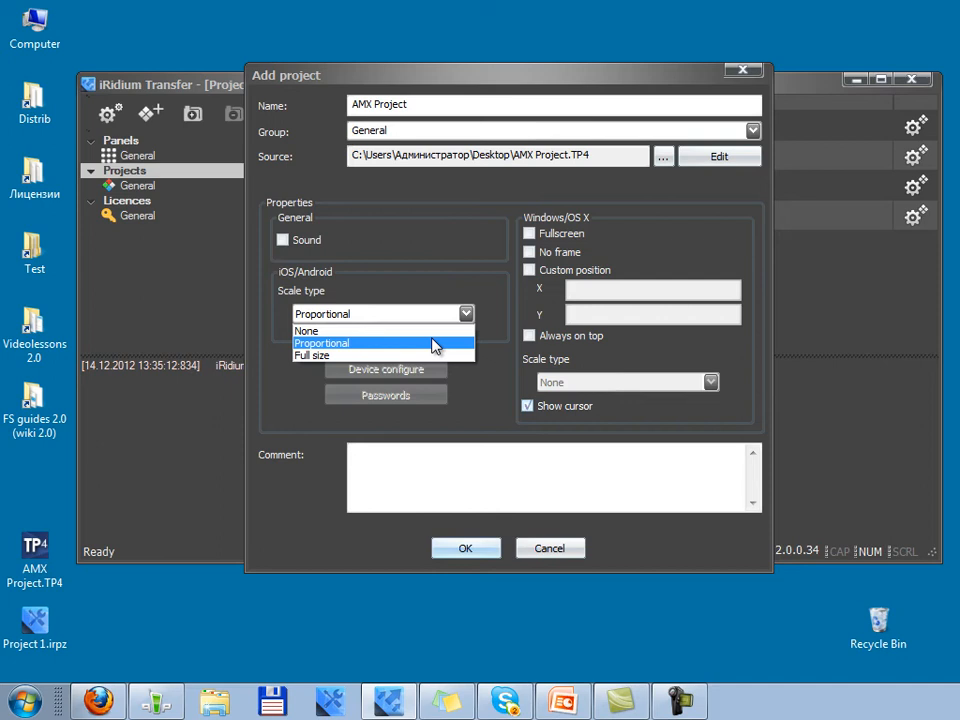
mouse_move(430, 355)
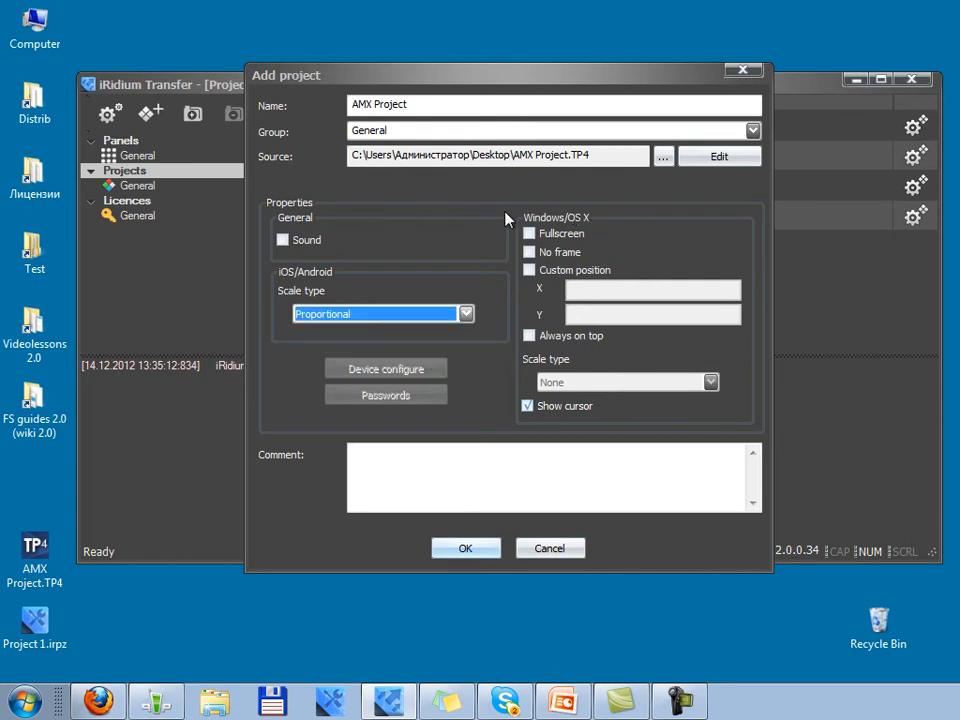
mouse_move(492, 207)
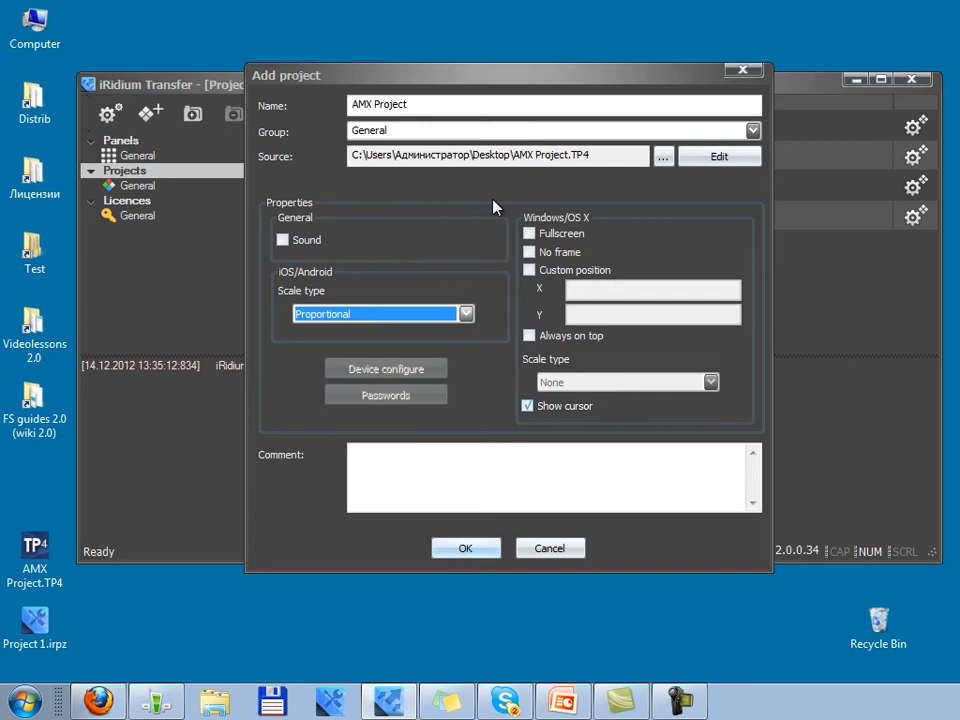
mouse_move(518, 283)
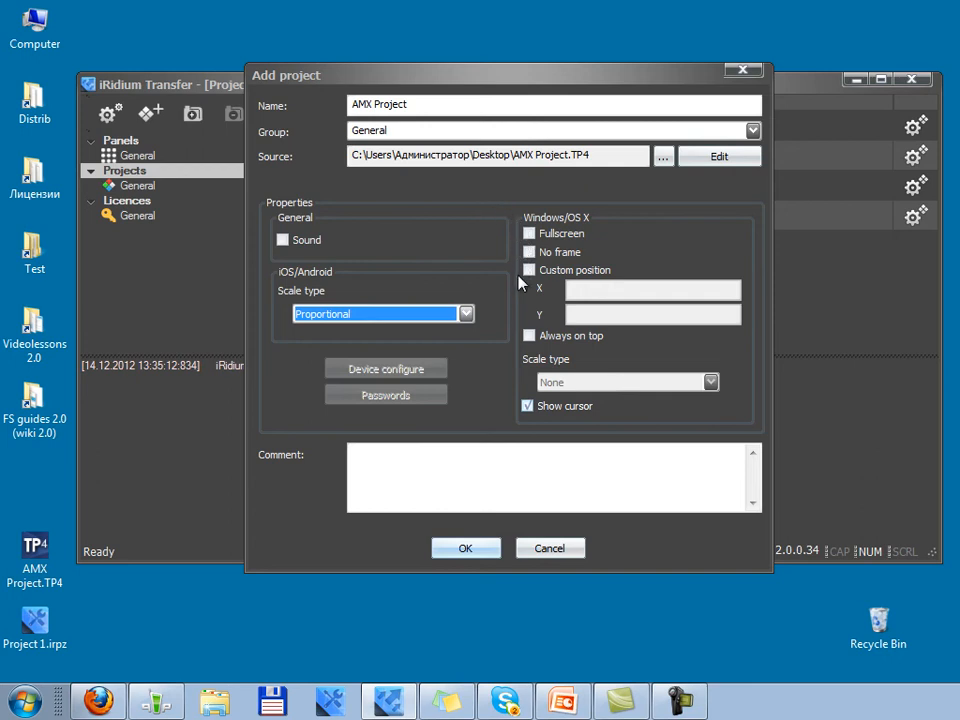
mouse_move(681, 440)
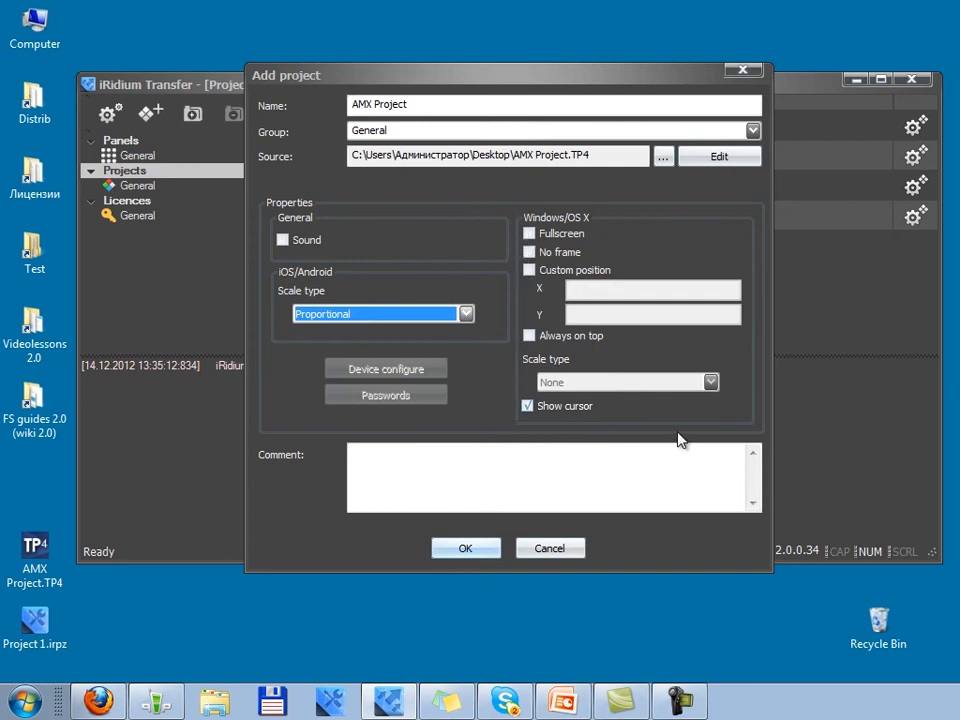
mouse_move(500, 438)
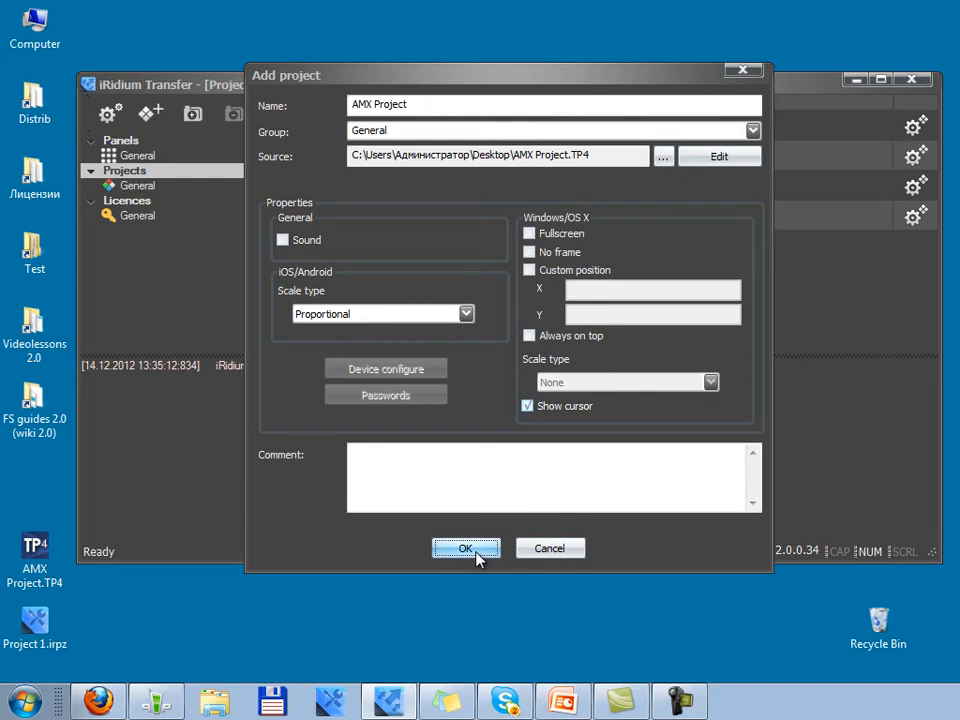
Step: Confirm the new project and enter AMX host 192.168.0.100, port 1319, device ID 10001
click(385, 368)
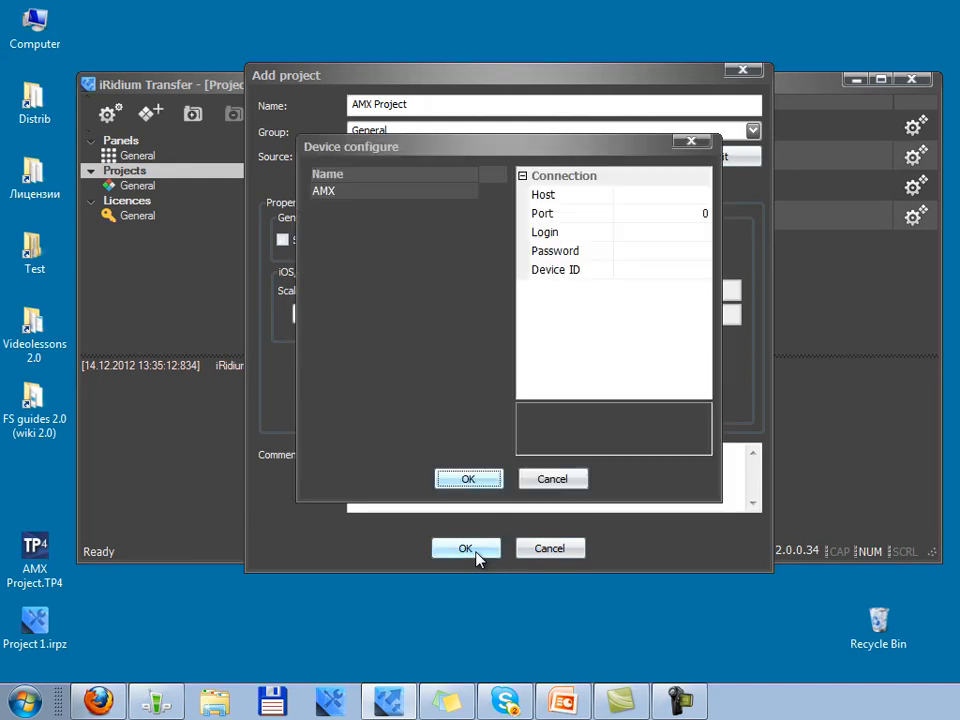
mouse_move(448, 383)
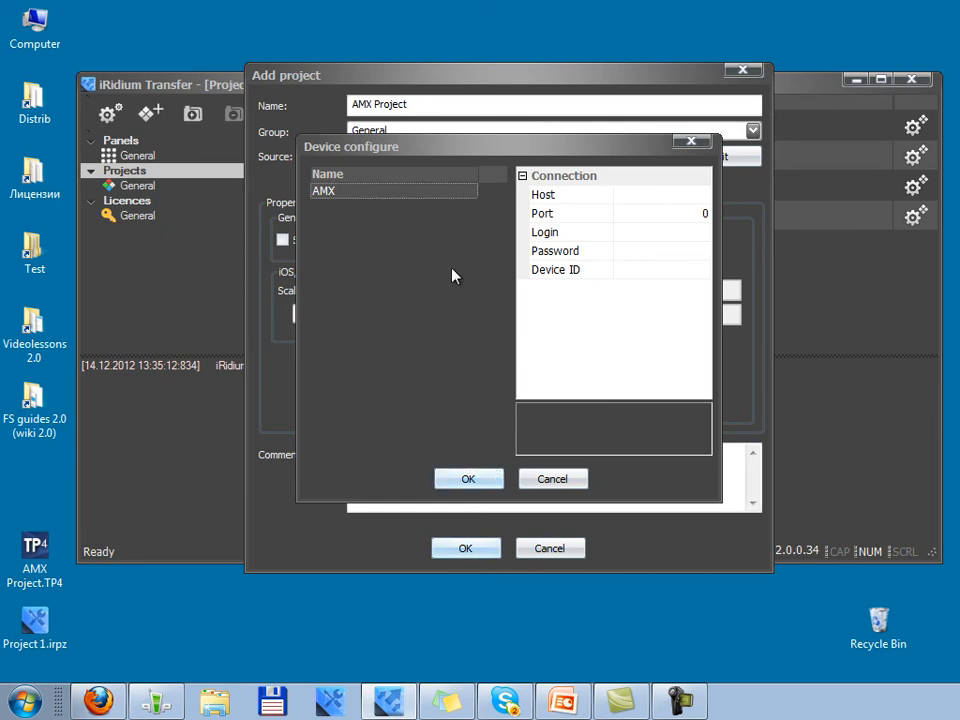
click(570, 194)
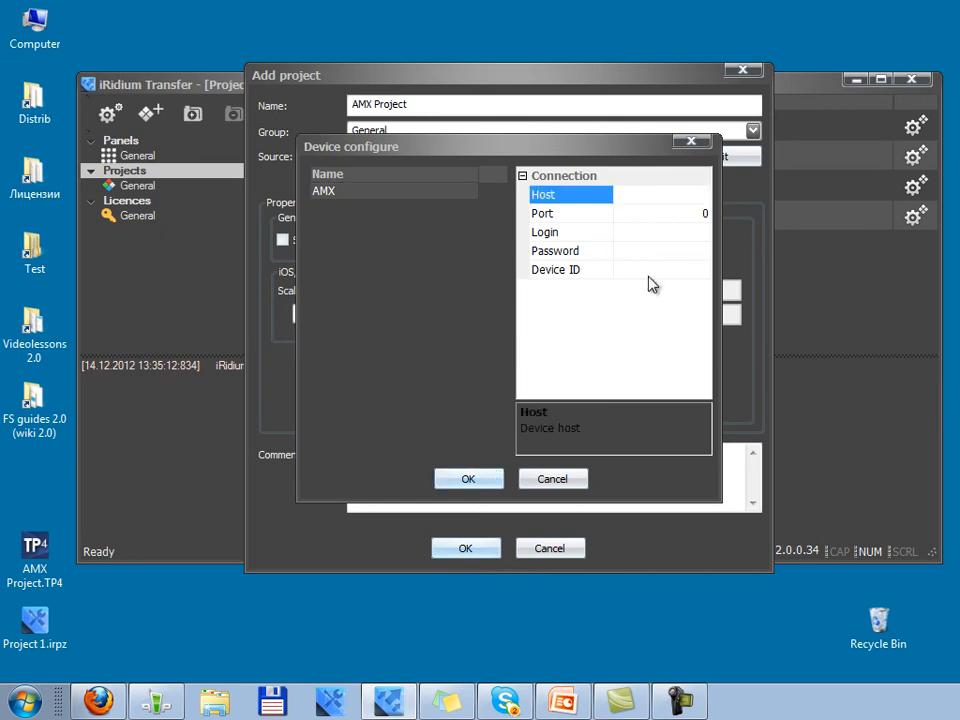
mouse_move(643, 347)
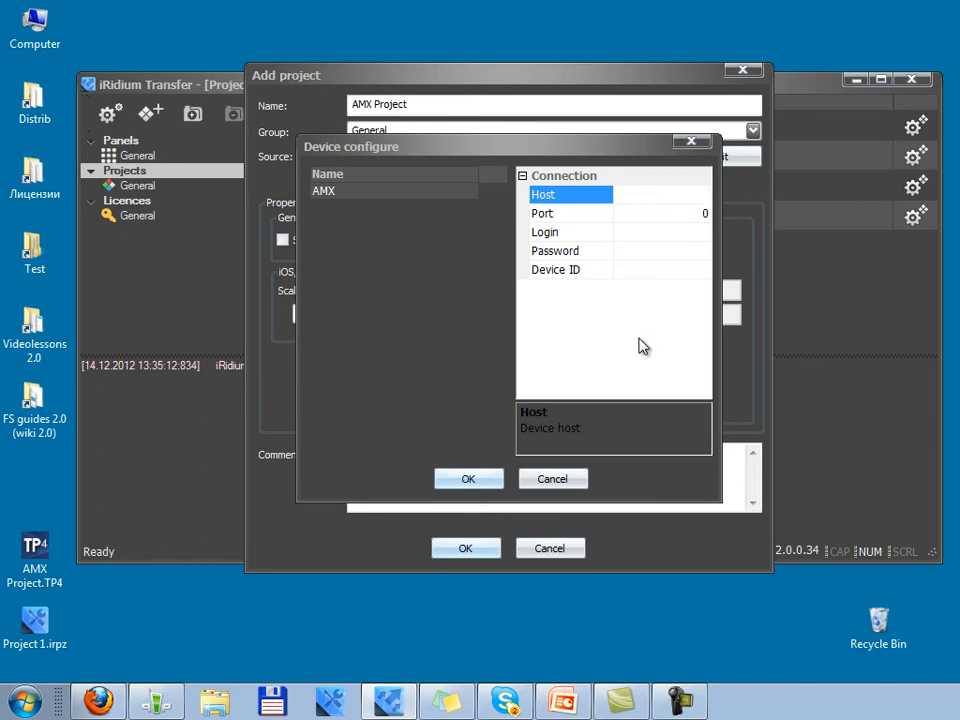
text(192.168.0.100)
click(662, 213)
text(1319)
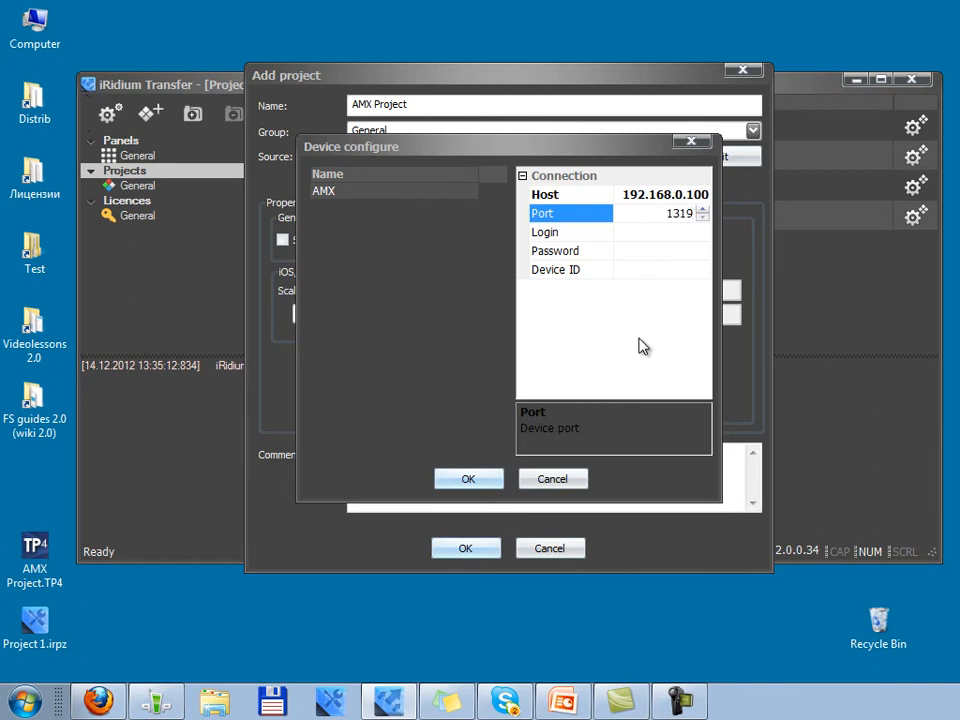
click(555, 251)
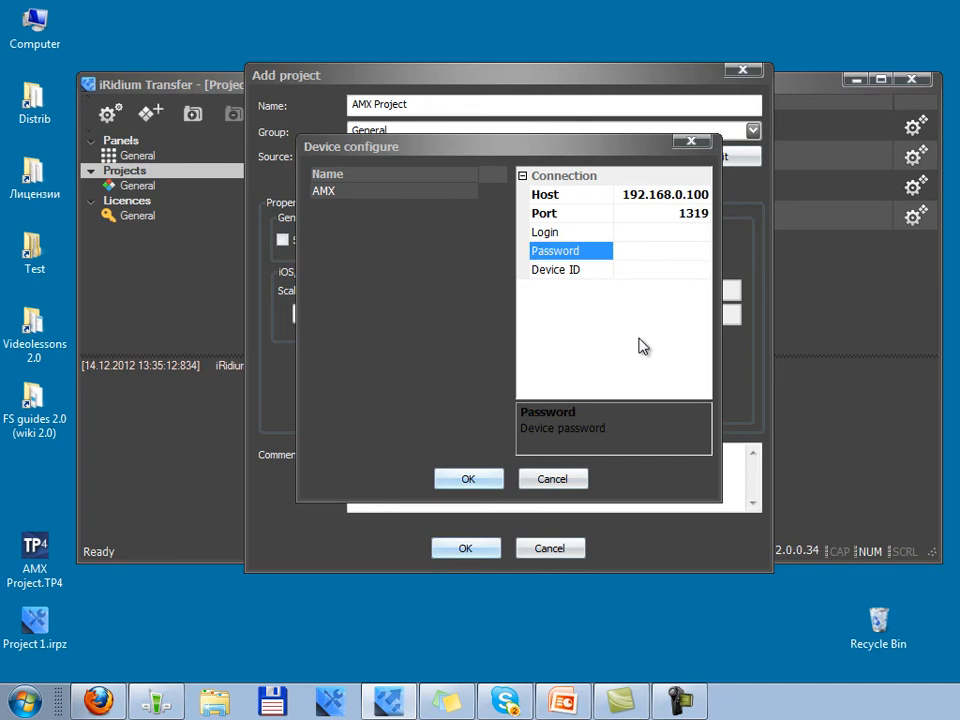
click(570, 269)
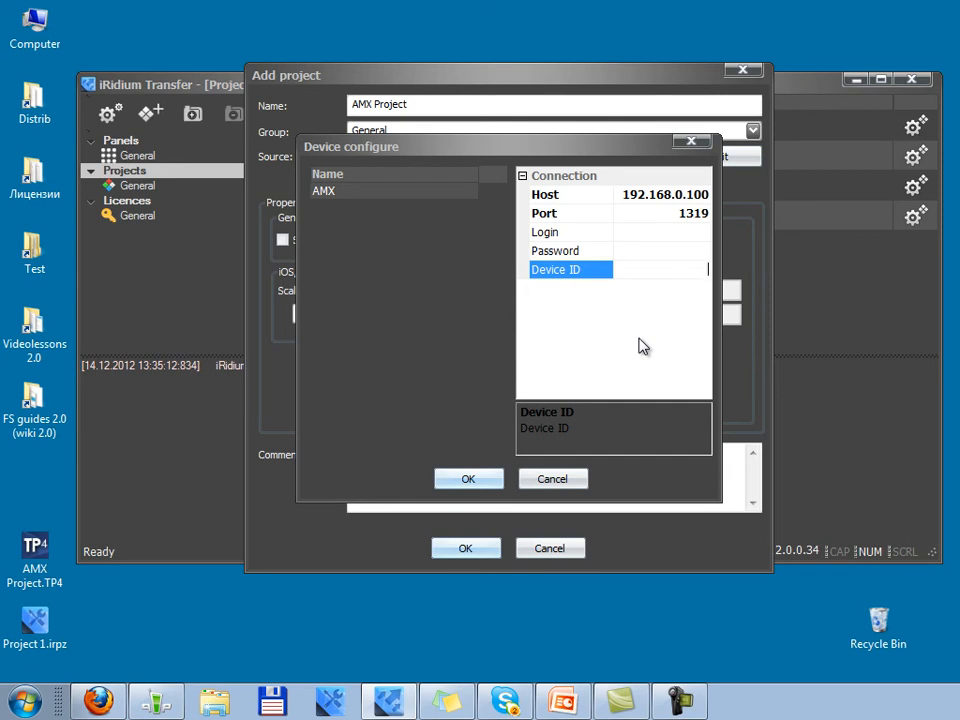
text(10001)
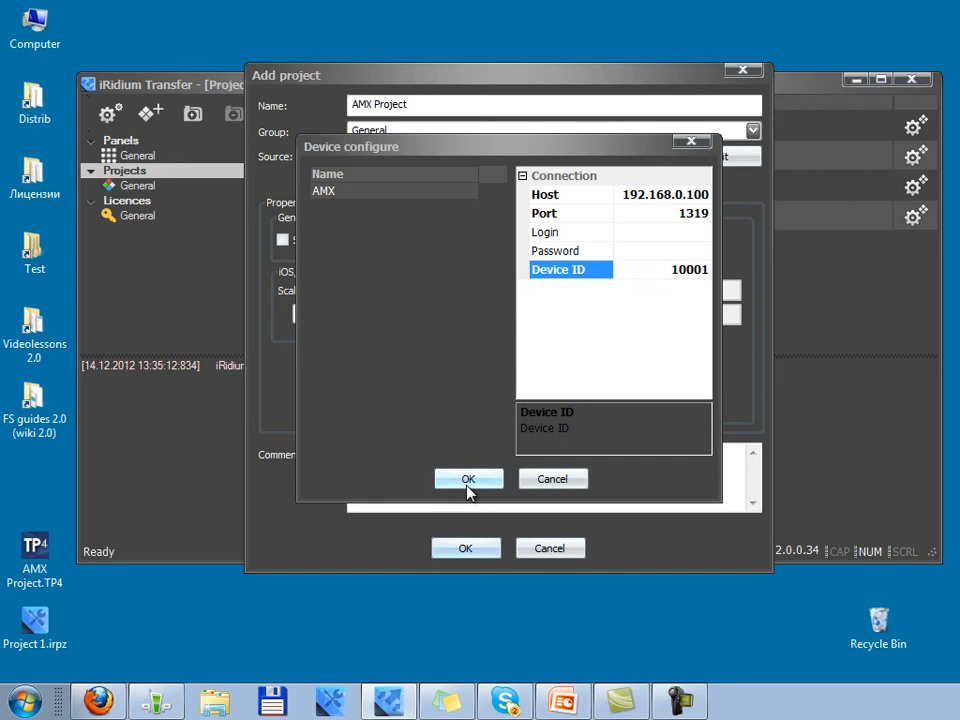
Step: Confirm the AMX connection and assign AMX Project to the iPhone panel
click(468, 479)
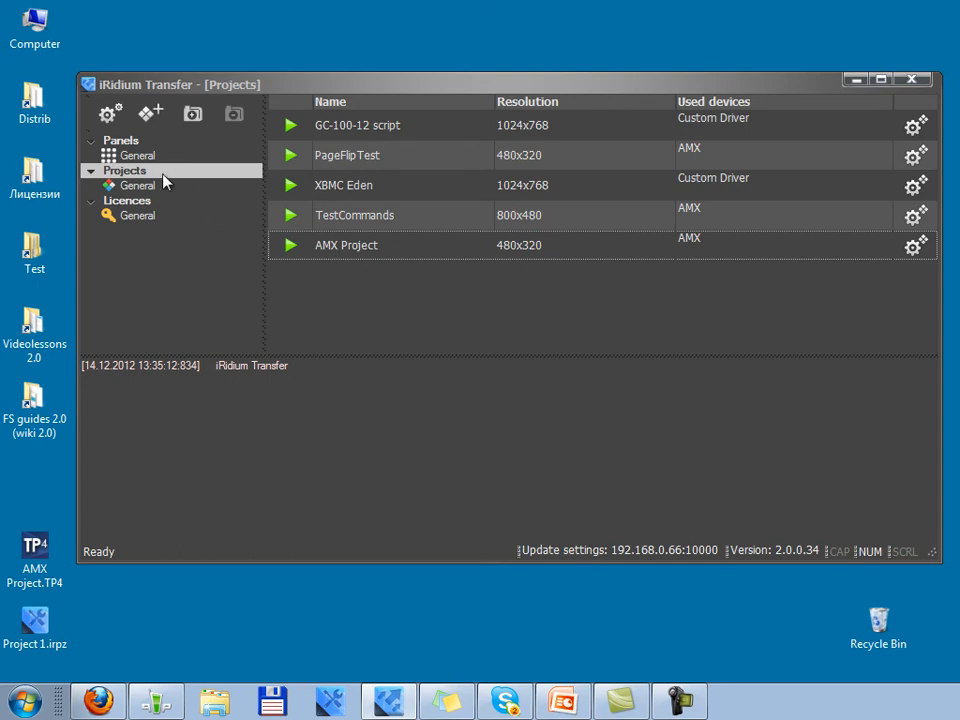
click(137, 155)
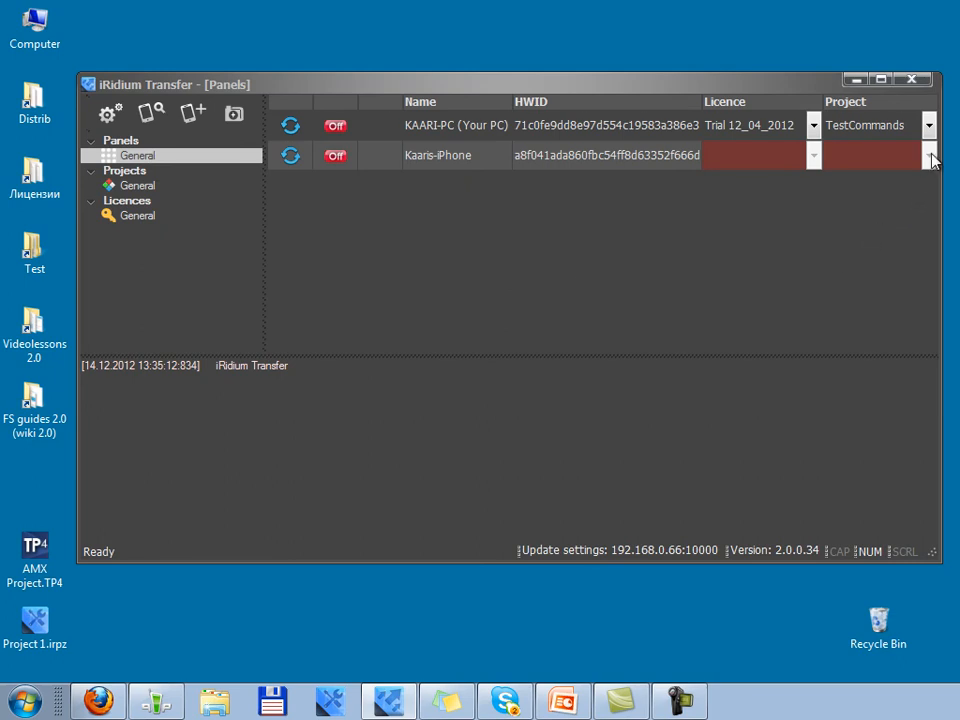
click(929, 155)
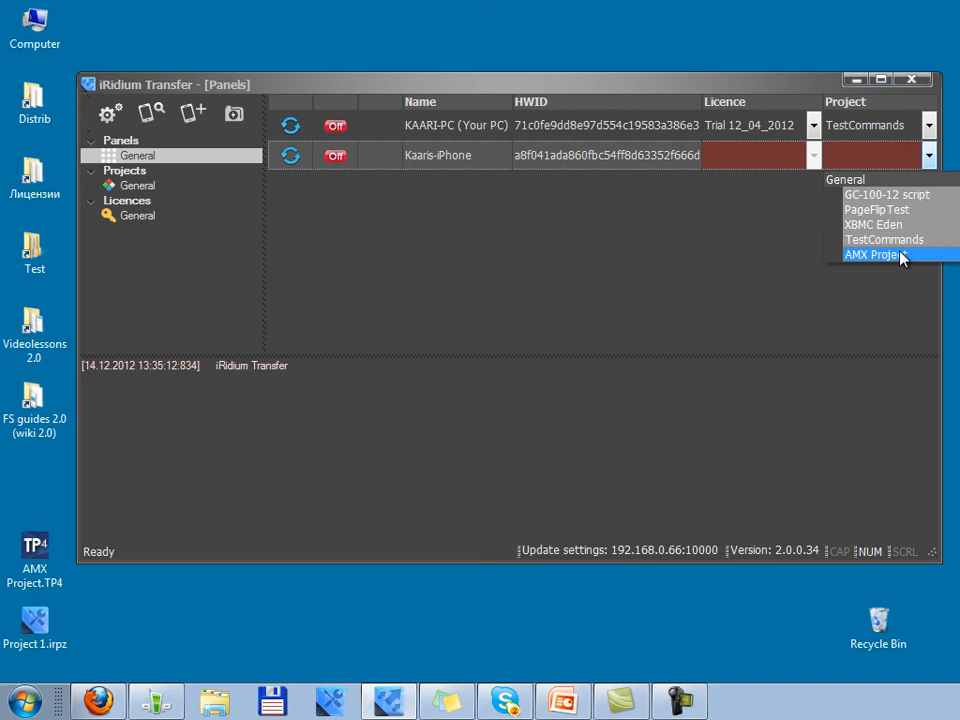
click(875, 254)
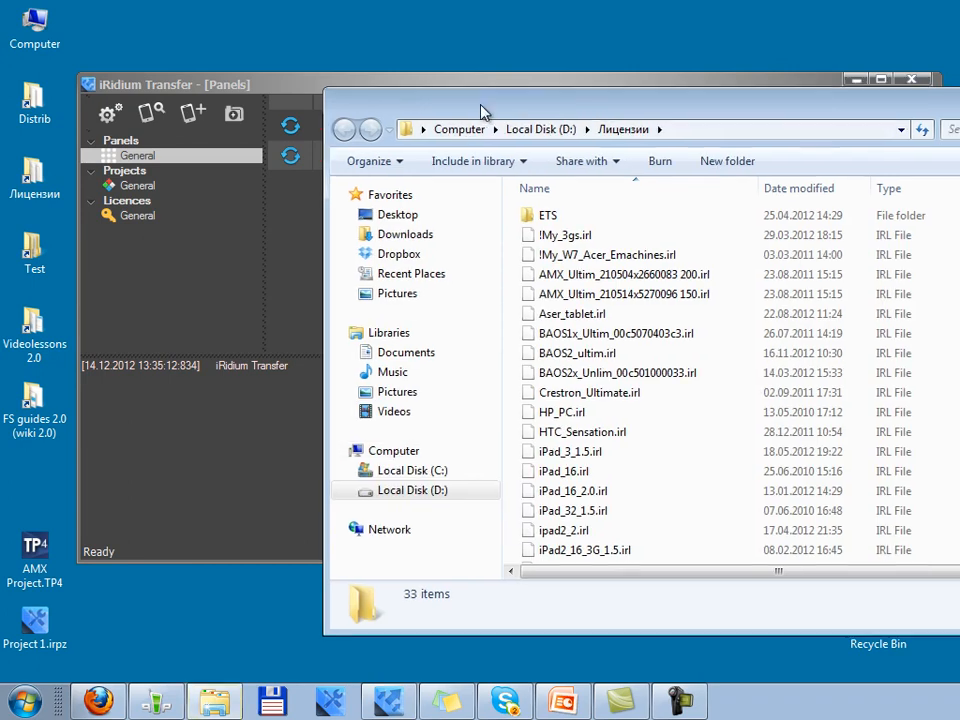
Step: Load and confirm the !My_3gs.irl licence, then return to the panel list
double_click(564, 234)
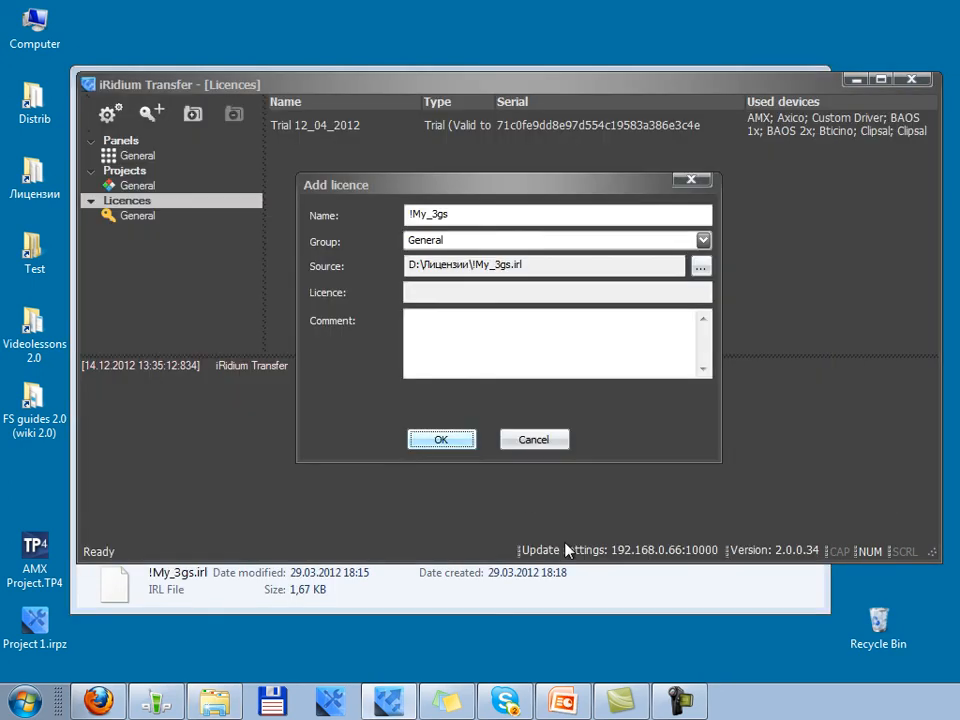
click(441, 439)
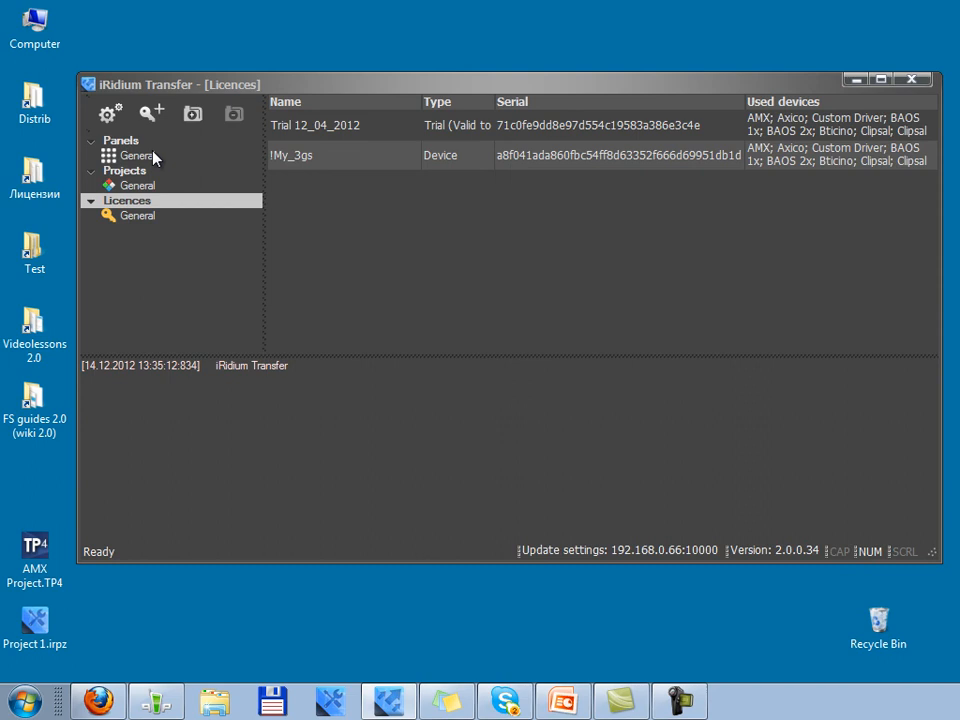
click(137, 155)
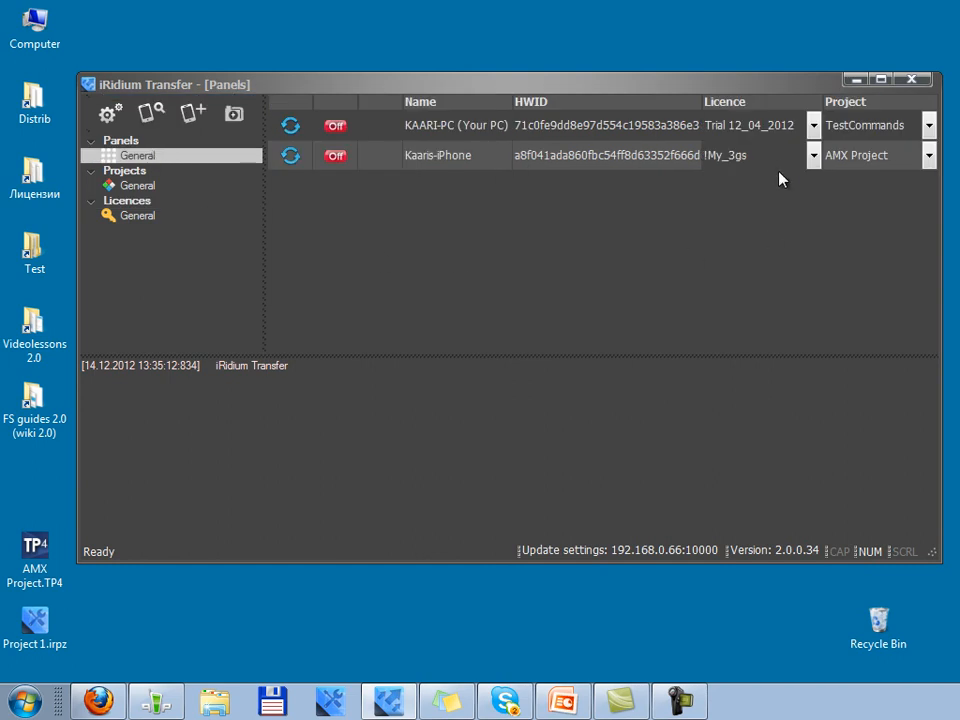
mouse_move(790, 257)
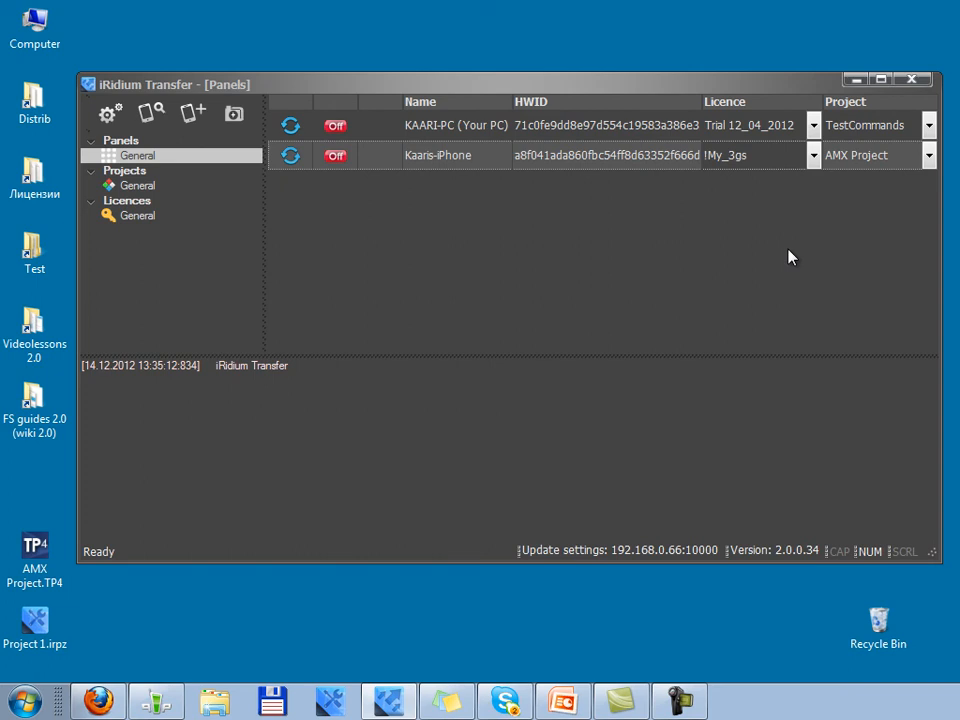
Step: Switch on the iPhone panel, send it the AMX Project update, and launch iRidium Client
click(335, 155)
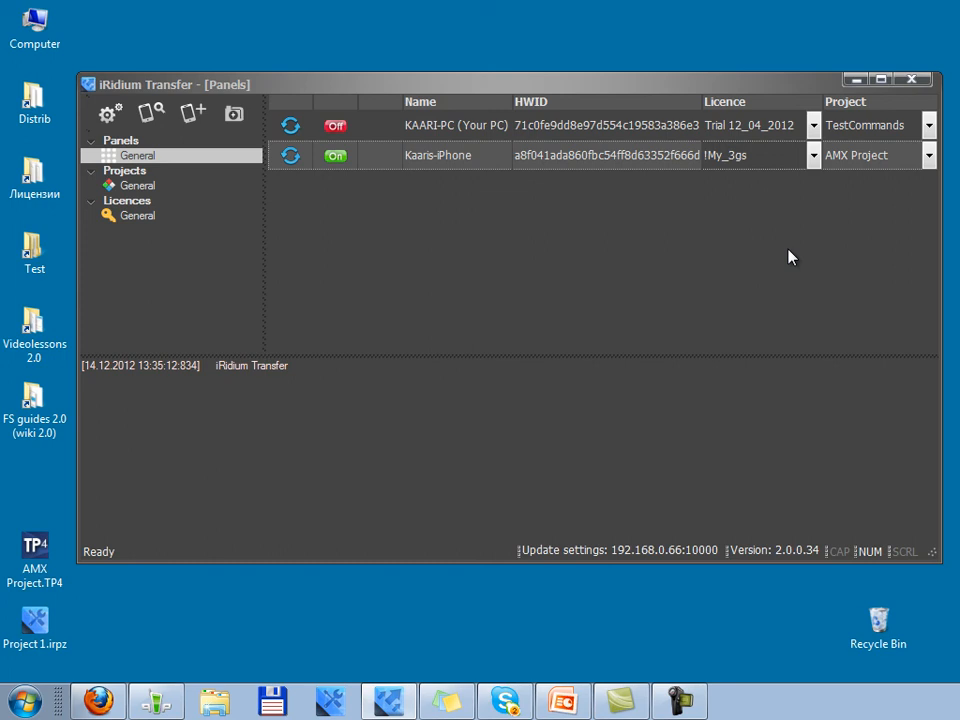
mouse_move(350, 173)
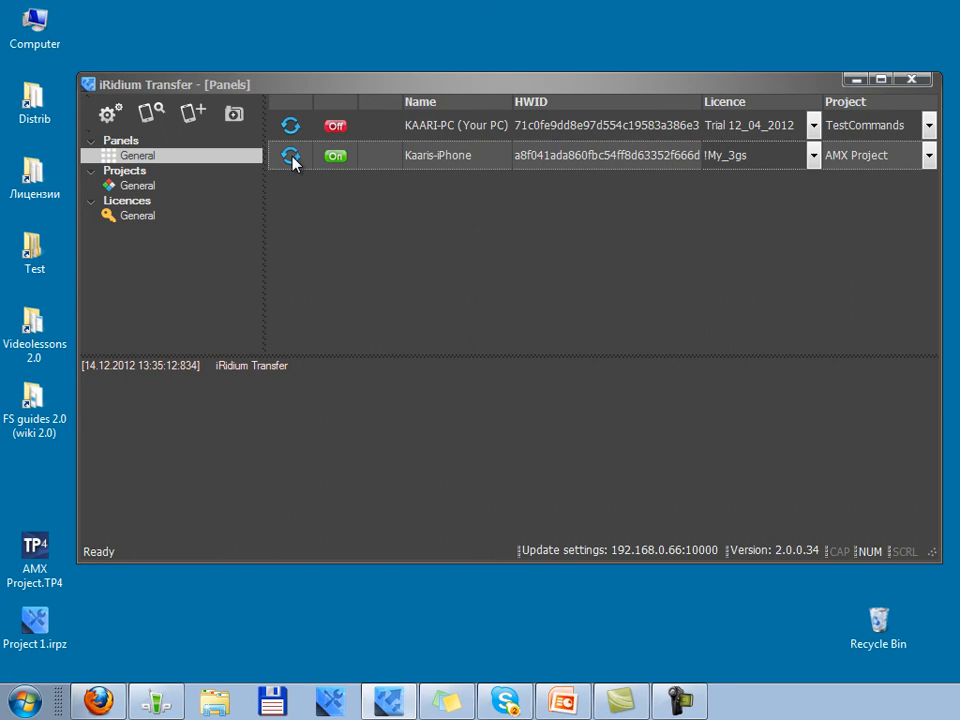
click(291, 155)
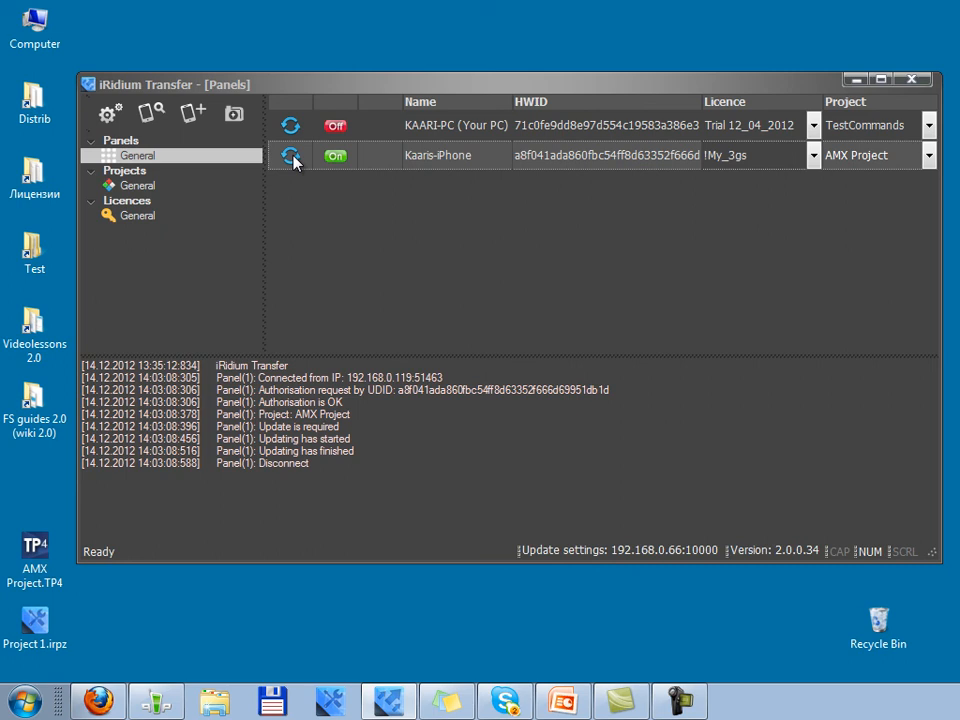
mouse_move(348, 140)
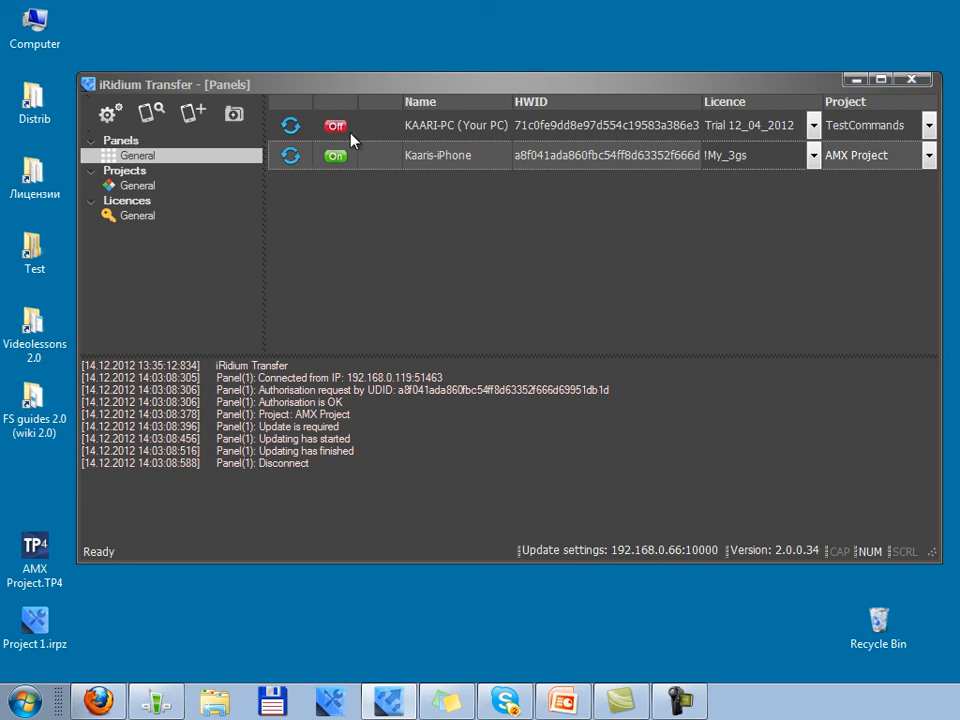
mouse_move(628, 238)
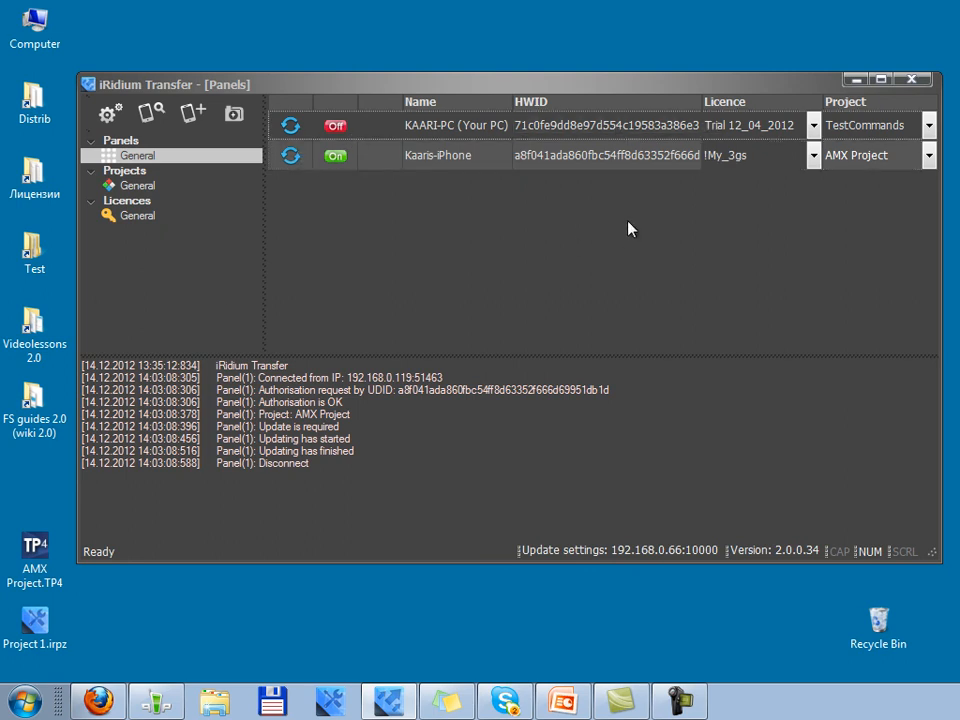
click(24, 699)
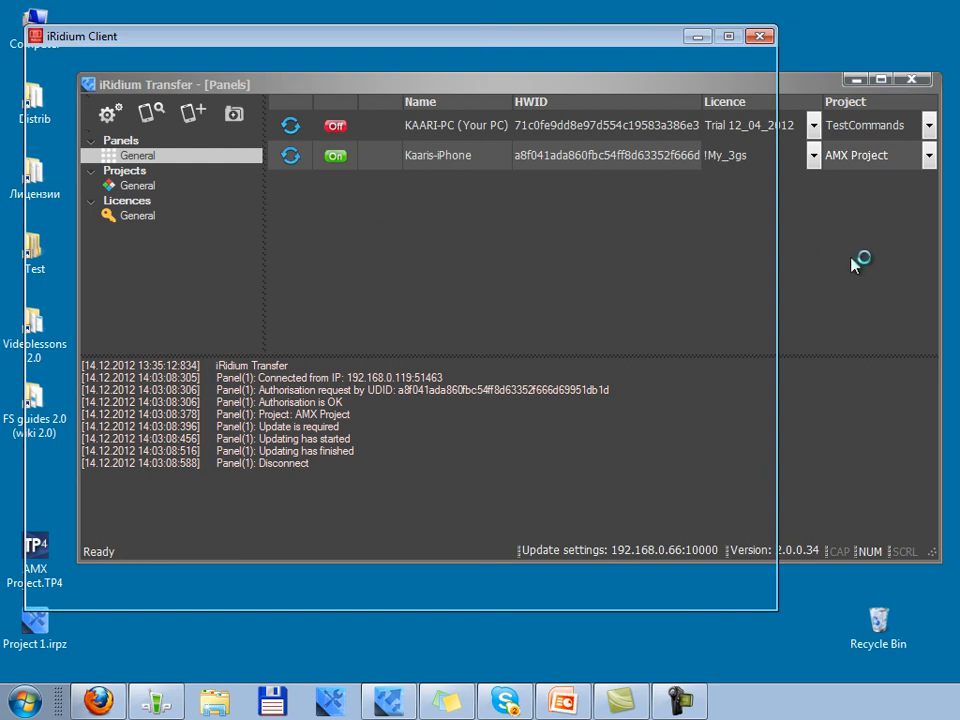
Step: Switch on the PC panel so it receives its TestCommands update
click(335, 125)
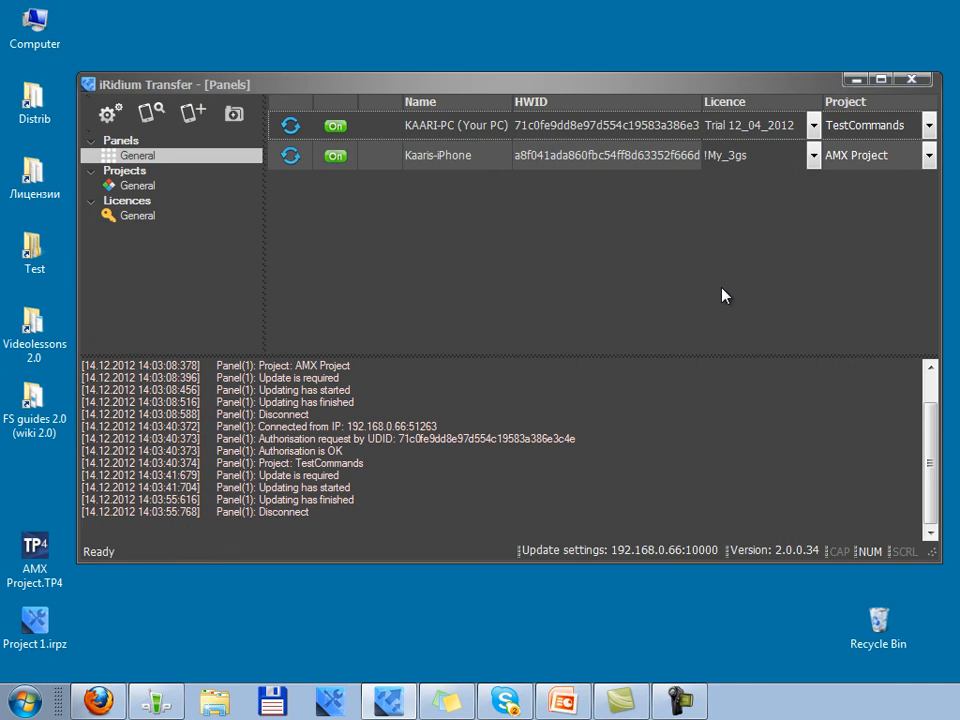
mouse_move(755, 281)
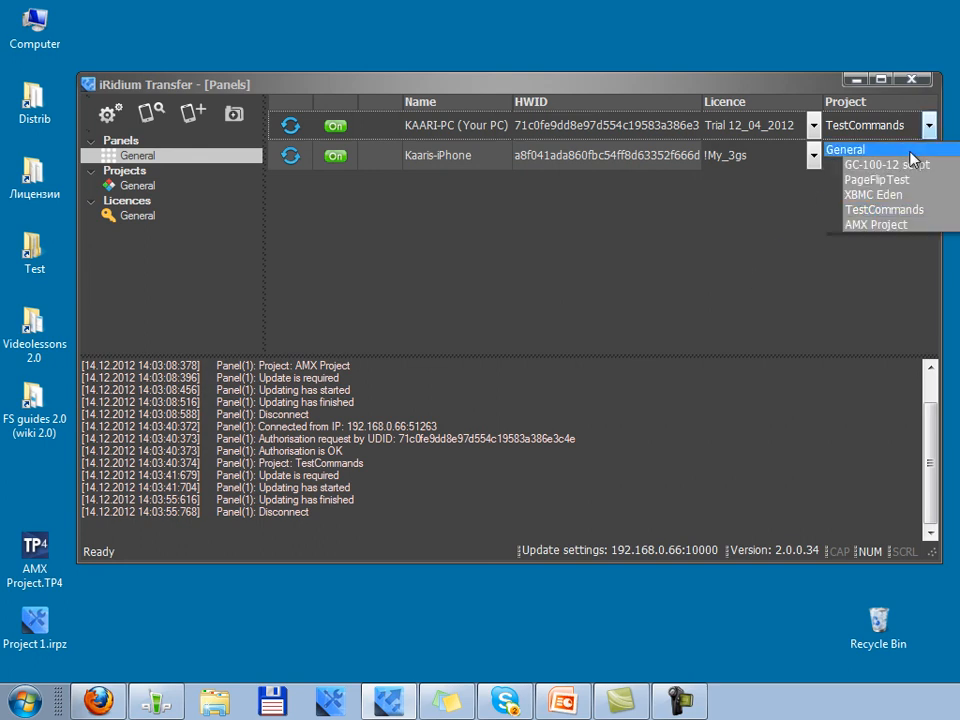
Step: Assign AMX Project to the PC panel and open its panel properties
click(876, 224)
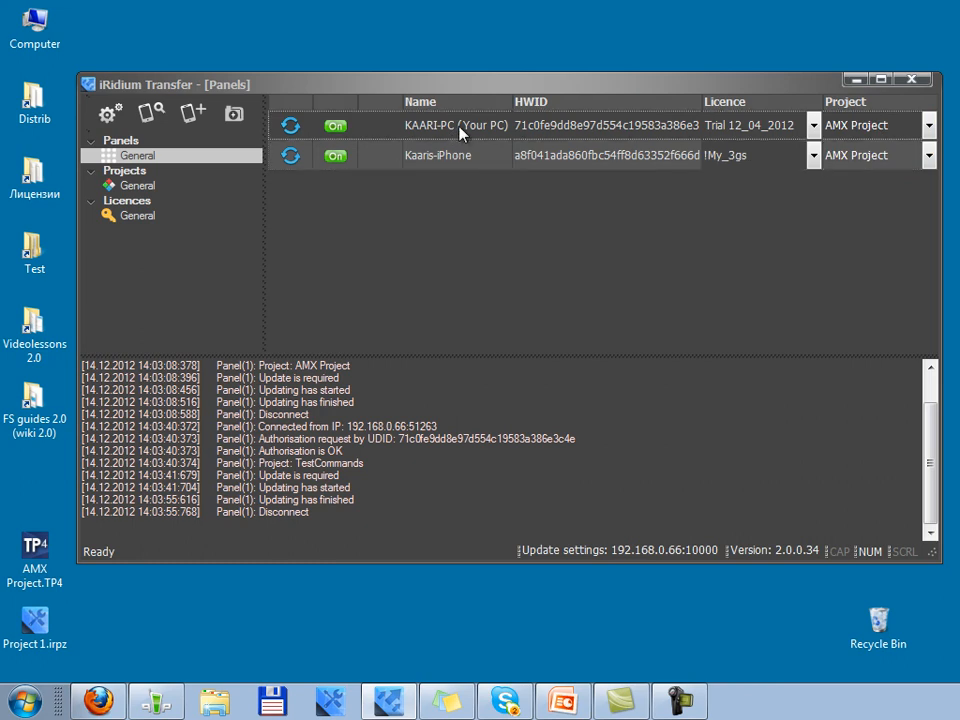
mouse_move(522, 251)
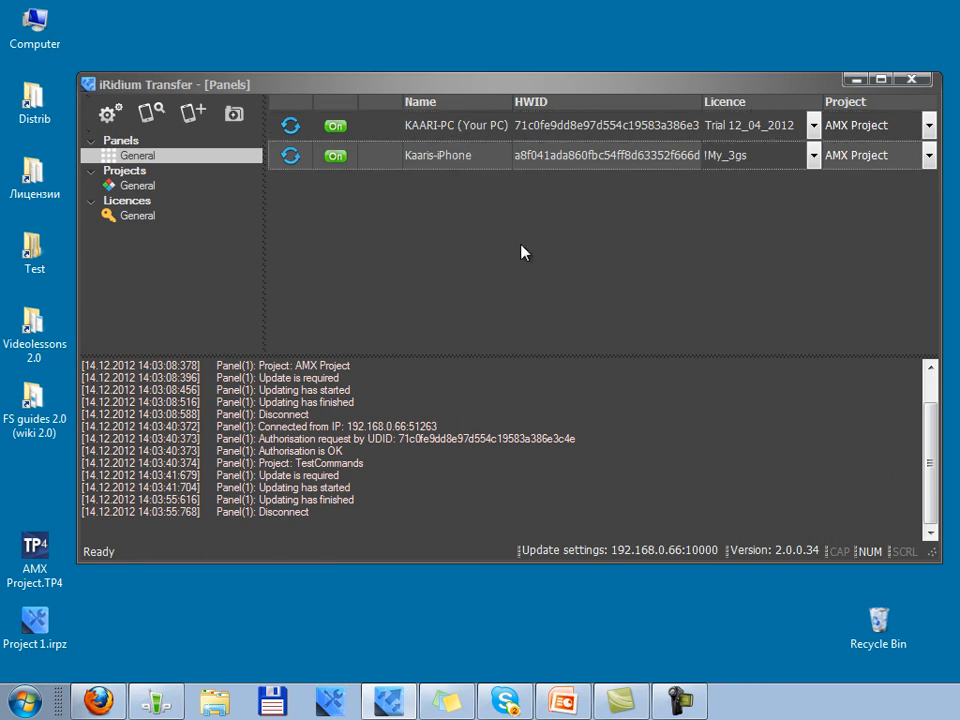
mouse_move(556, 243)
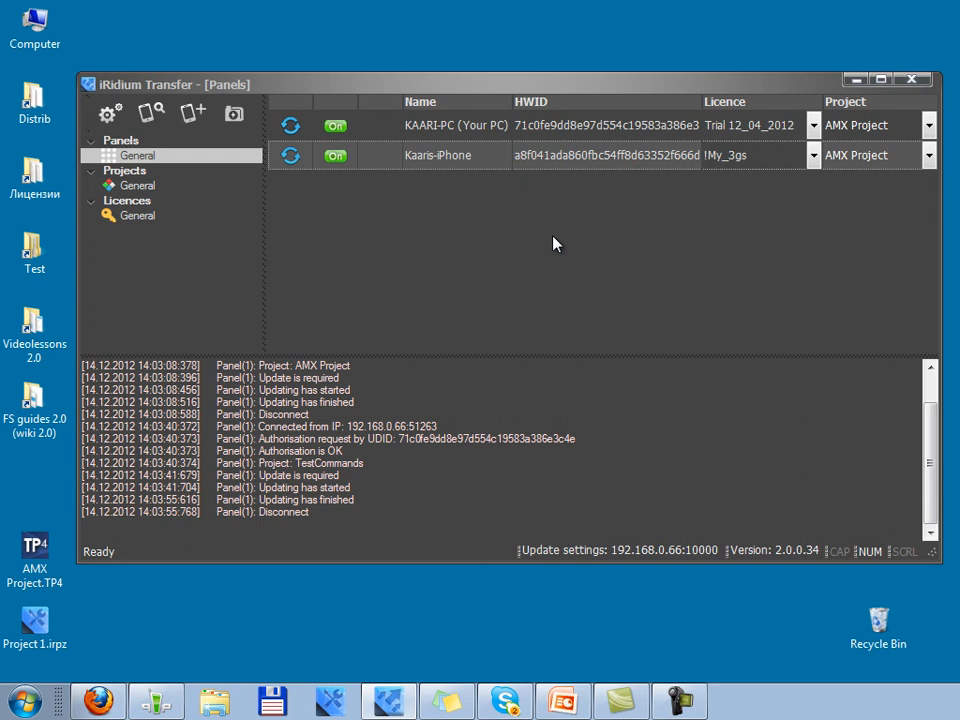
click(335, 125)
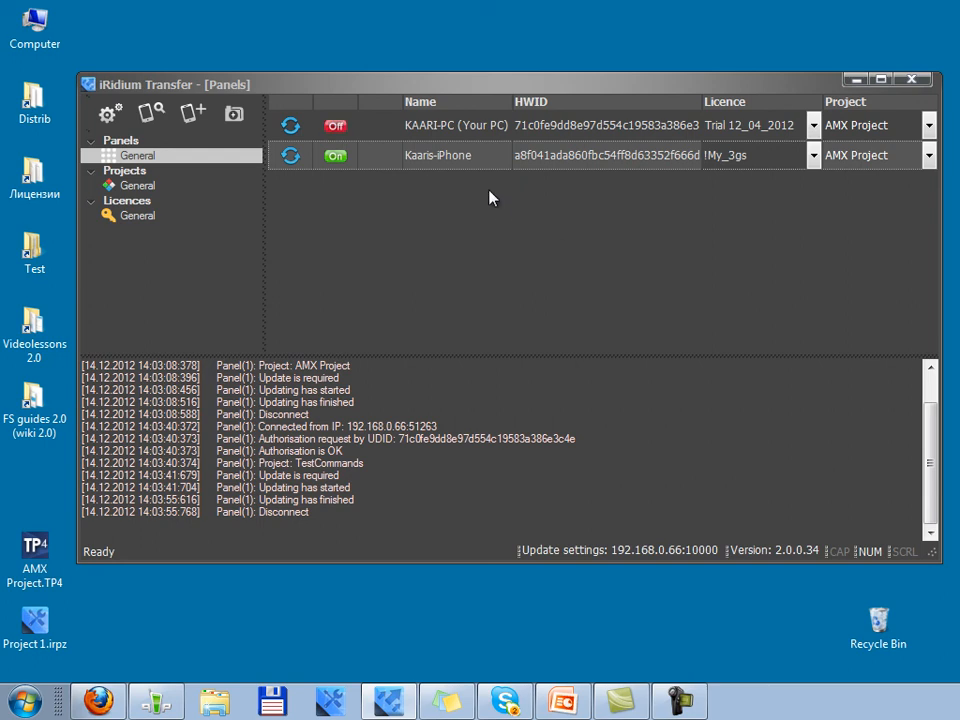
double_click(455, 125)
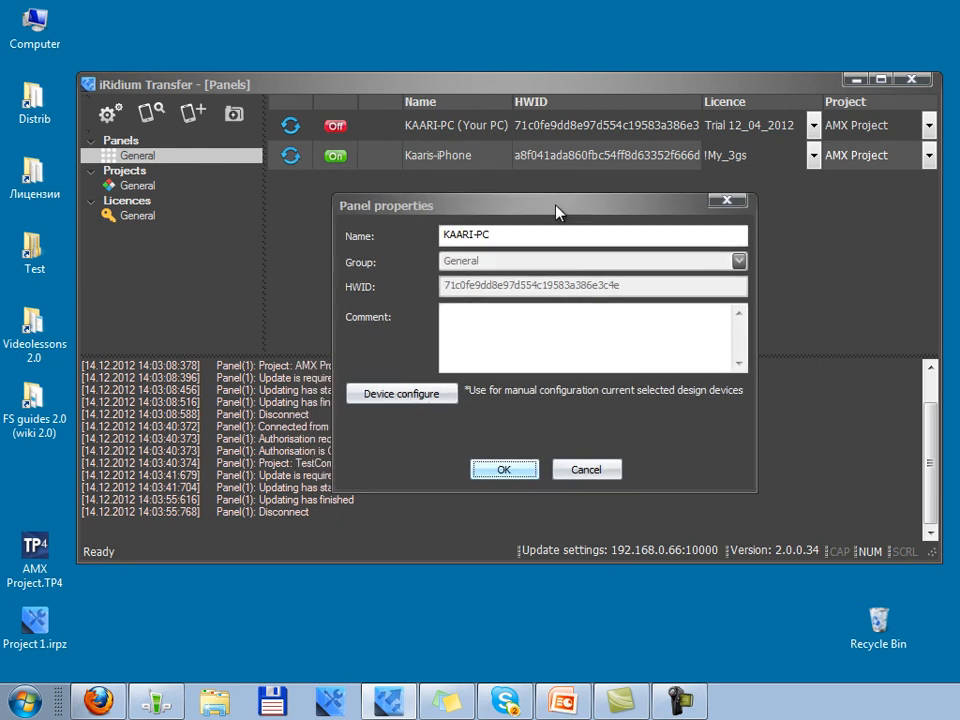
mouse_move(332, 372)
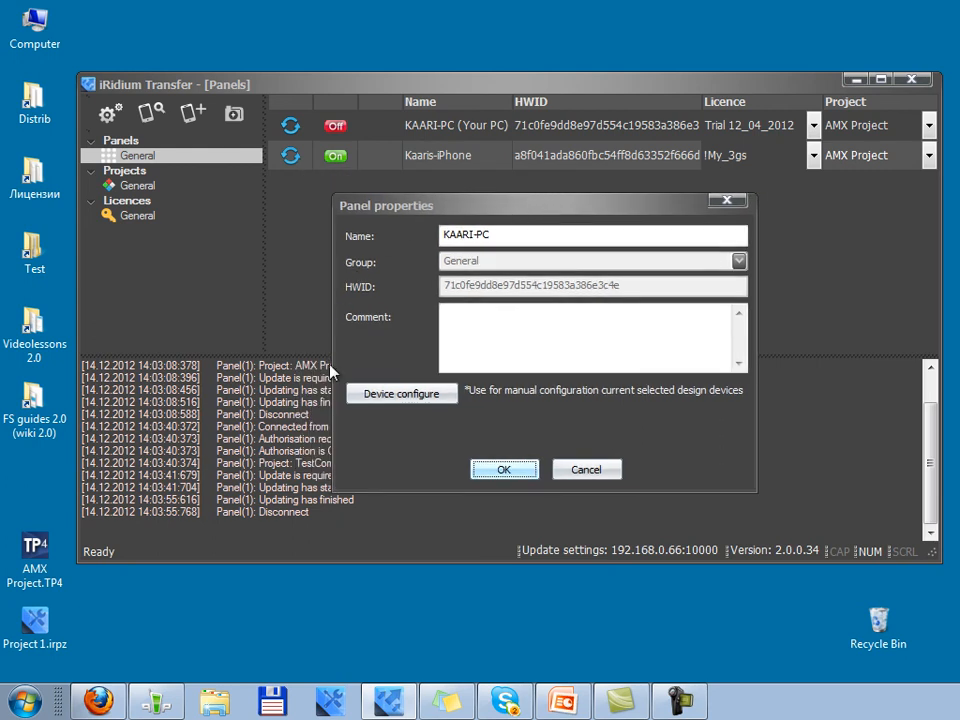
mouse_move(401, 393)
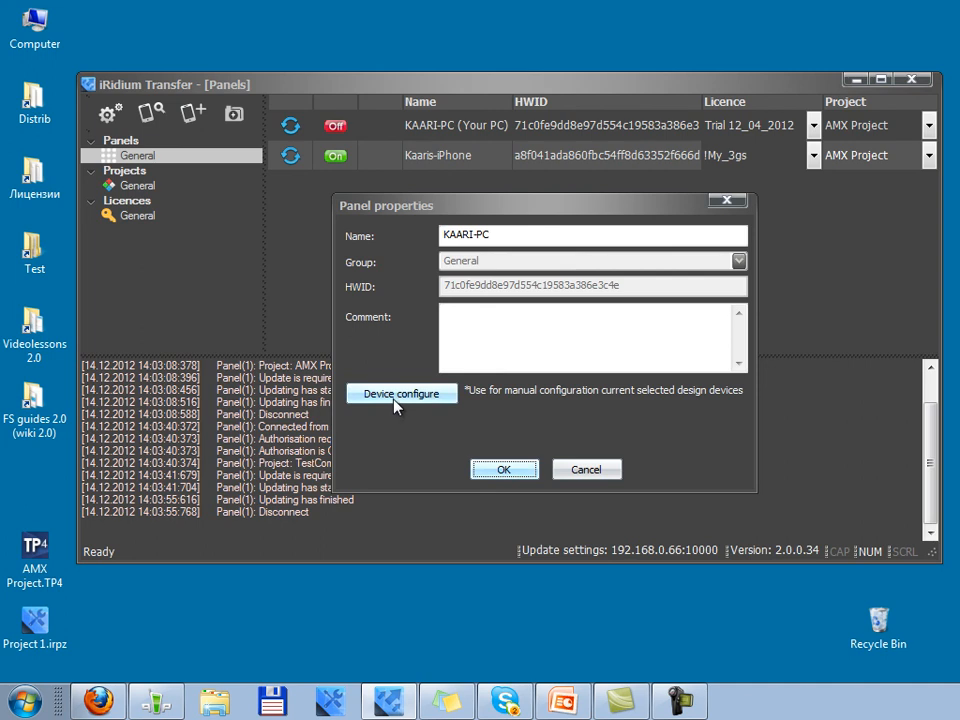
Step: Change the PC panel's AMX device ID to 10002 and confirm
click(401, 393)
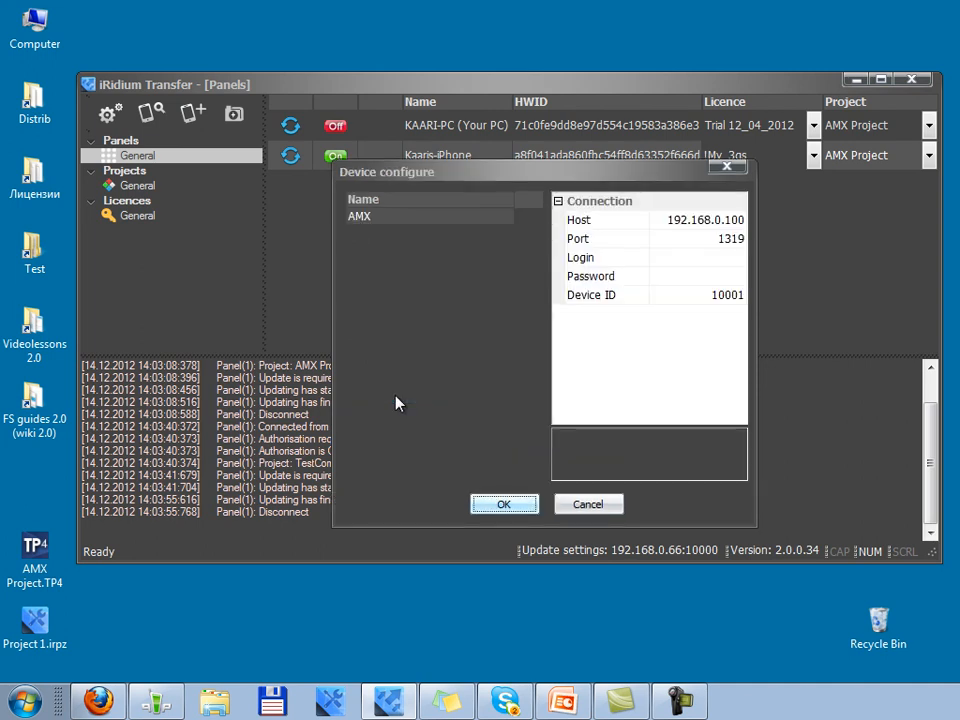
mouse_move(390, 256)
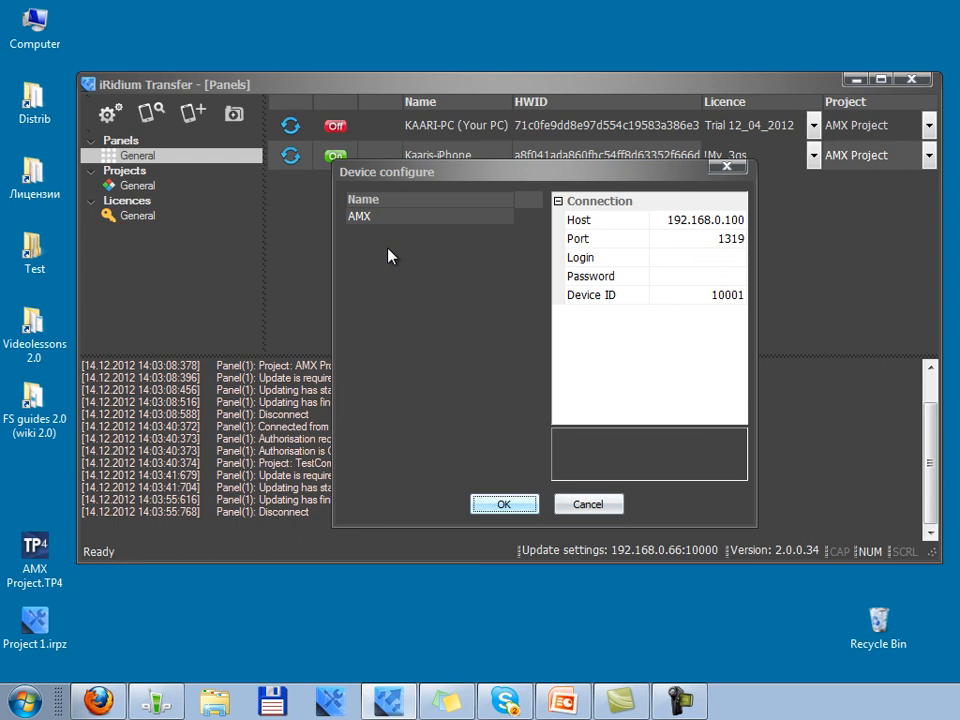
mouse_move(648, 220)
text(10002)
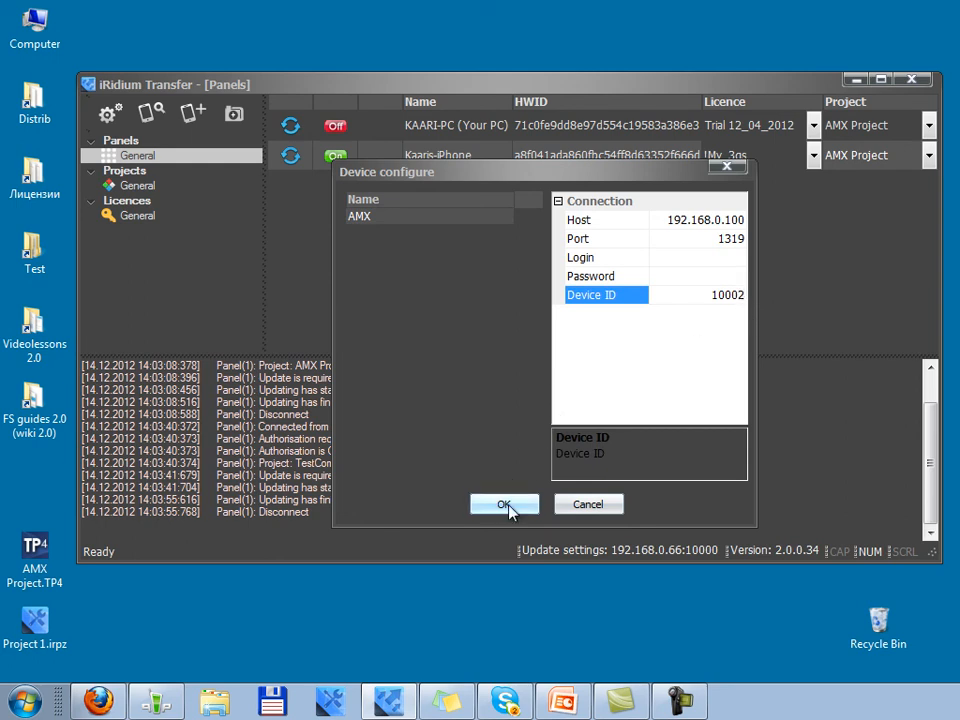
click(504, 504)
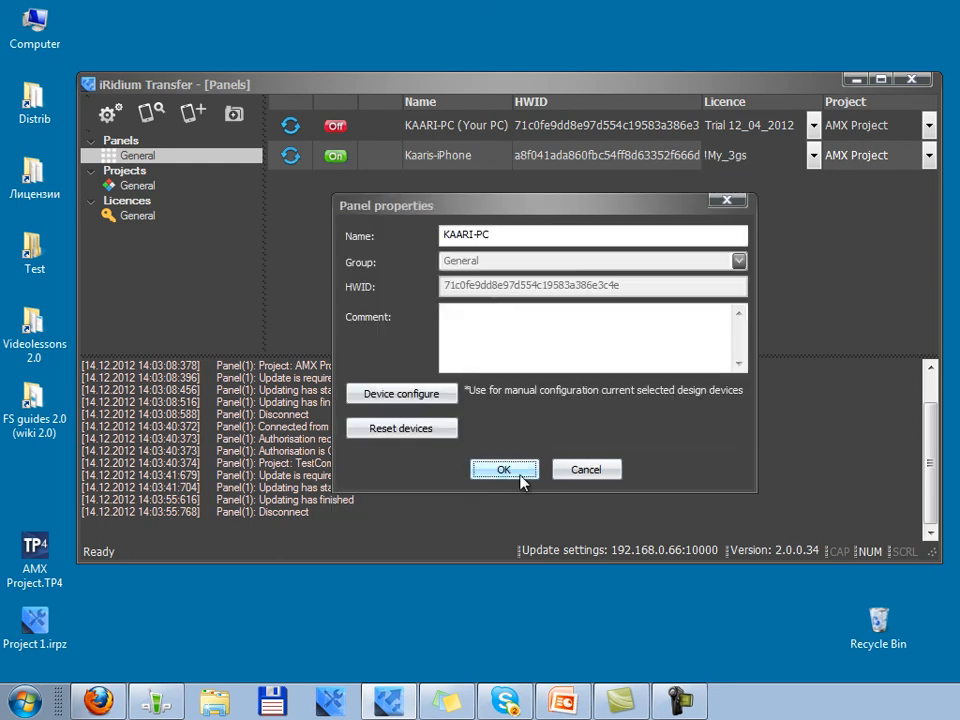
mouse_move(520, 361)
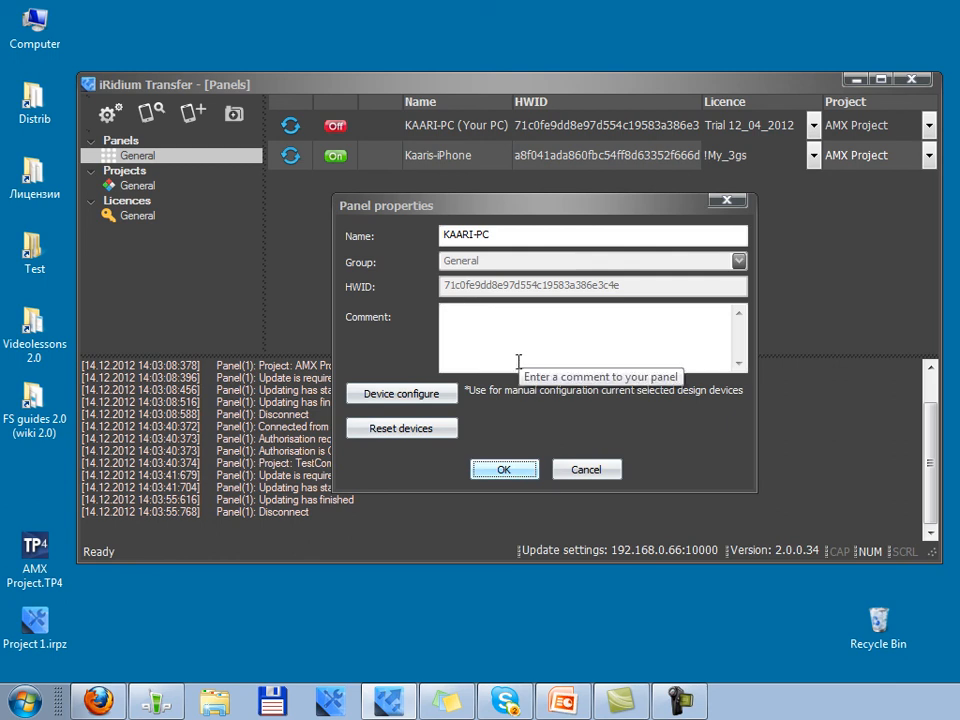
mouse_move(518, 361)
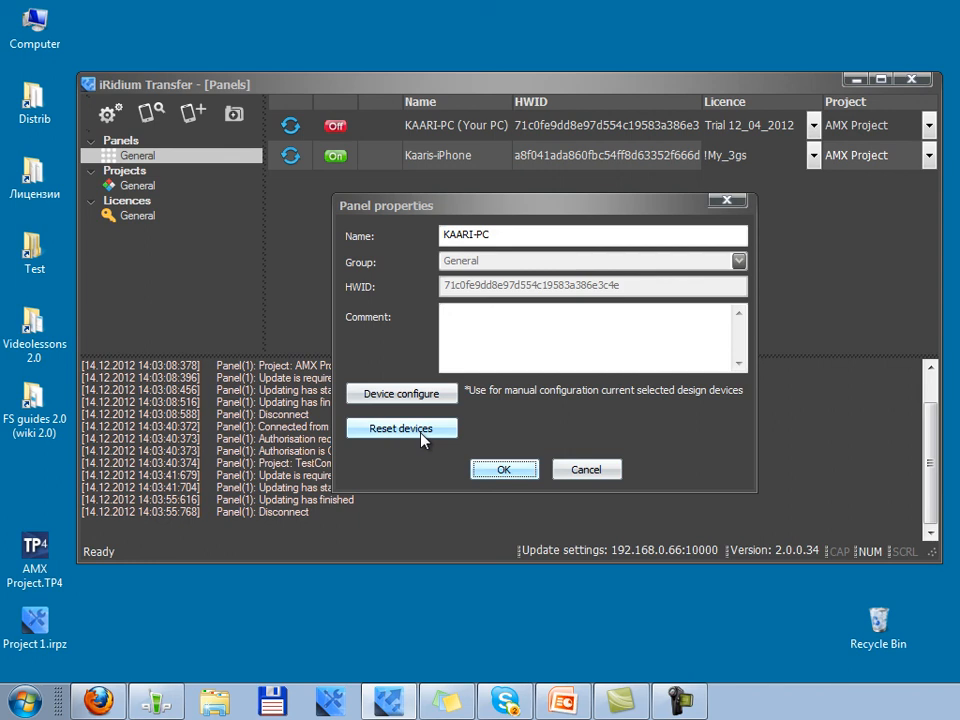
mouse_move(504, 470)
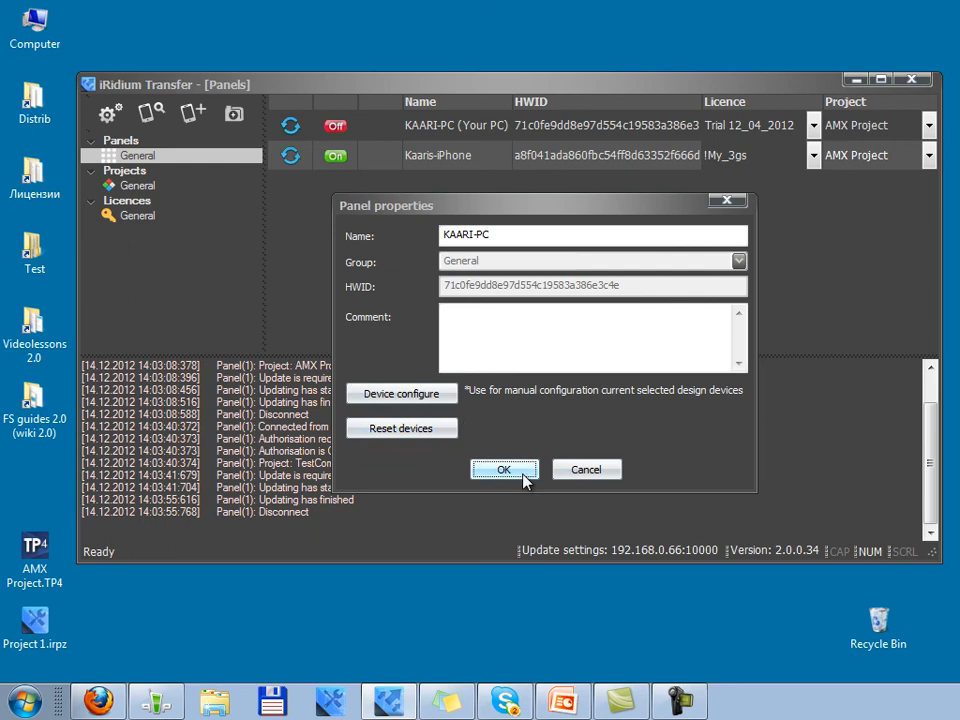